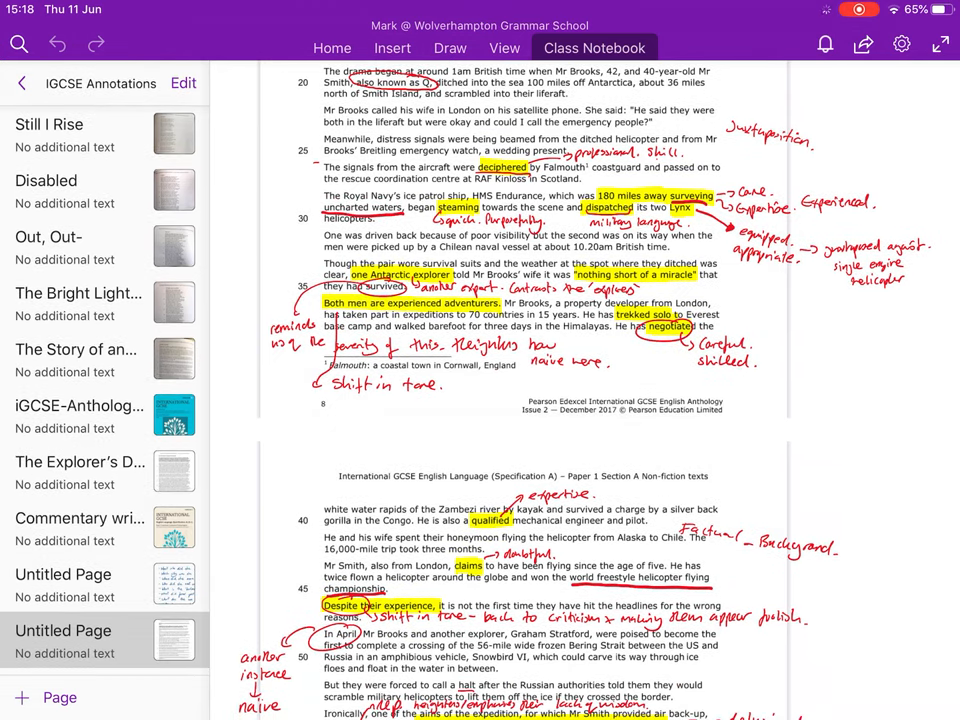
Show the Draw ribbon with its pens and highlighters for marking up the page.
left_click(448, 48)
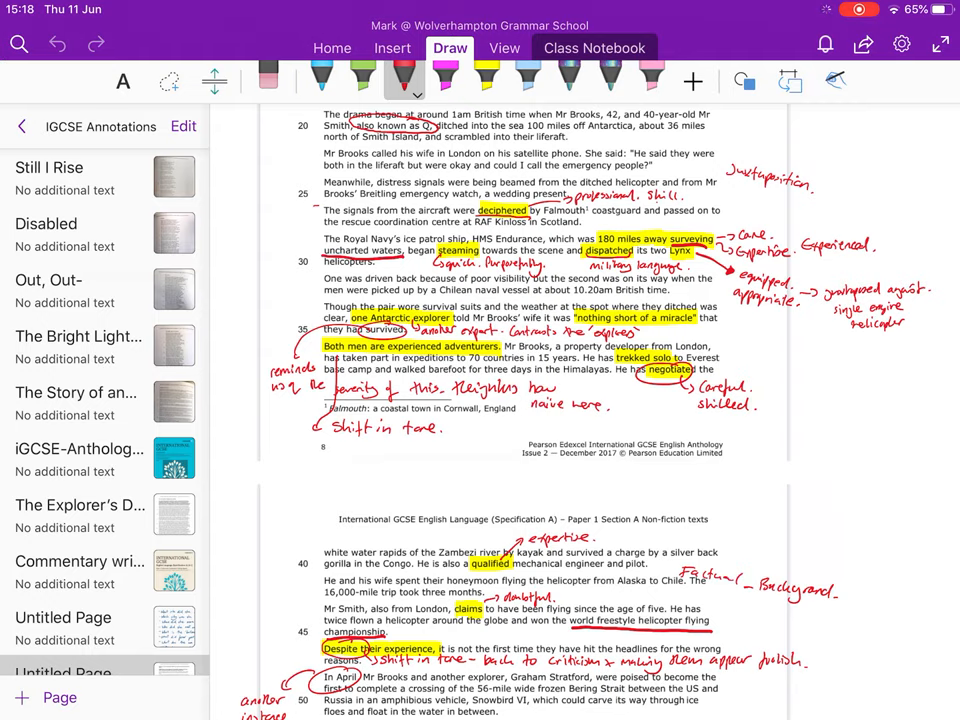
left_click(404, 96)
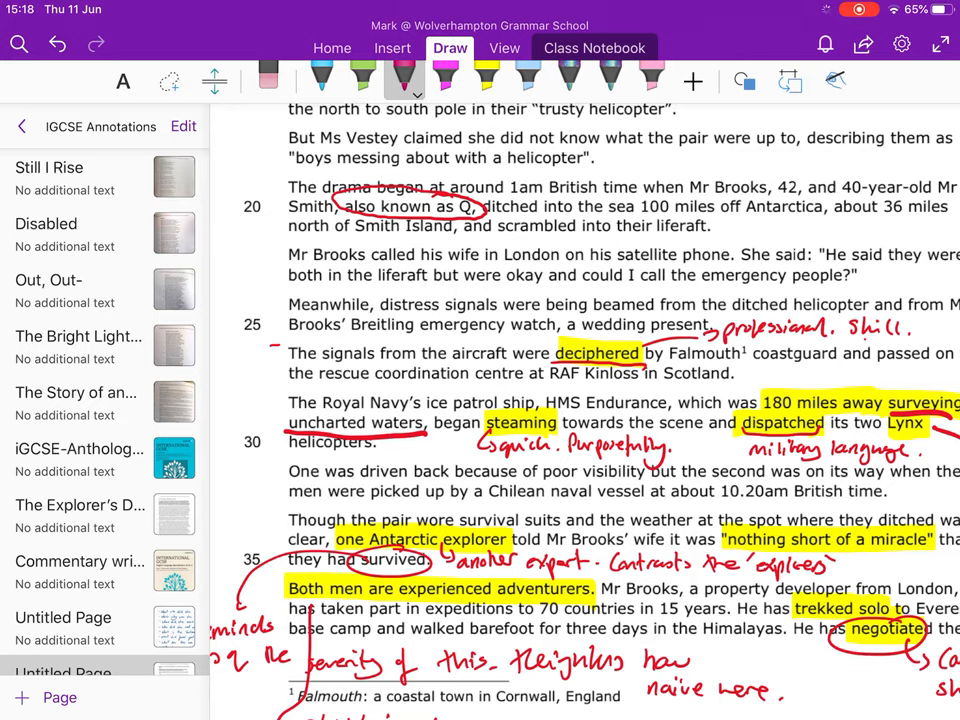
Pick the pink highlighter and move down to the article's opening lines.
left_click(444, 76)
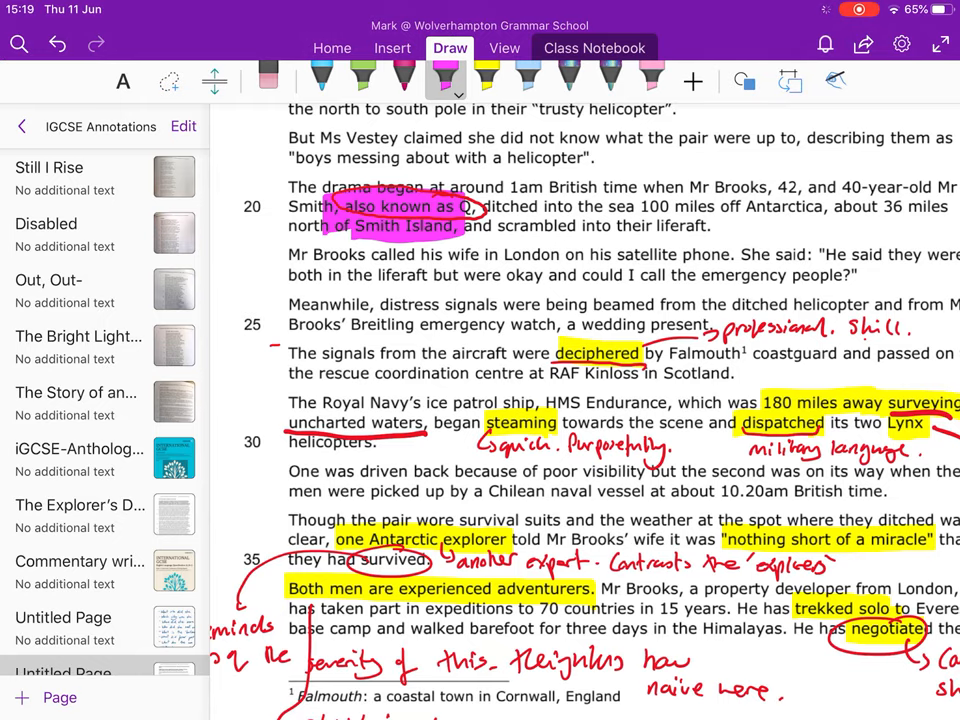
scroll("down", 3)
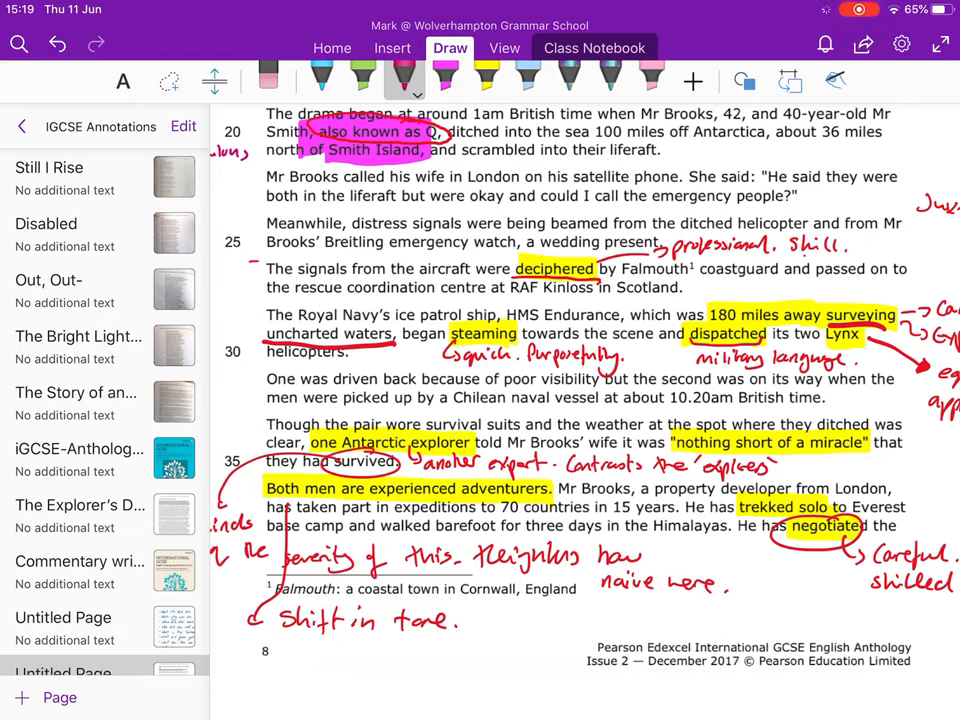
Underline 'emergency people?' in red pen on the article.
left_click_drag(656, 210, 780, 210)
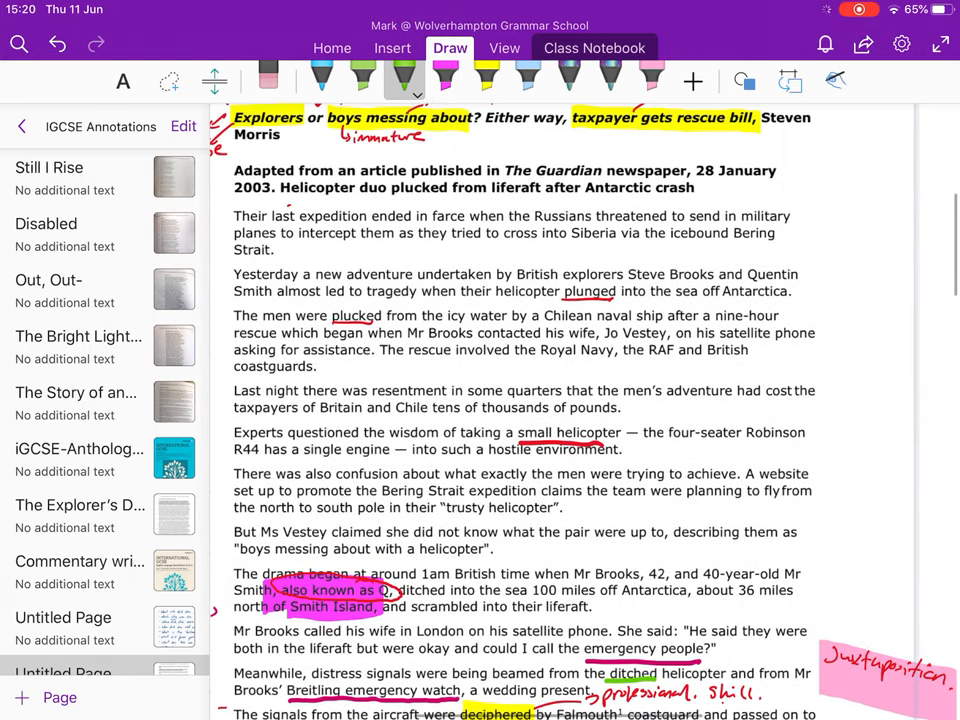
Circle 'plucked' in green, then move down through the opening paragraphs.
left_click_drag(330, 324, 380, 310)
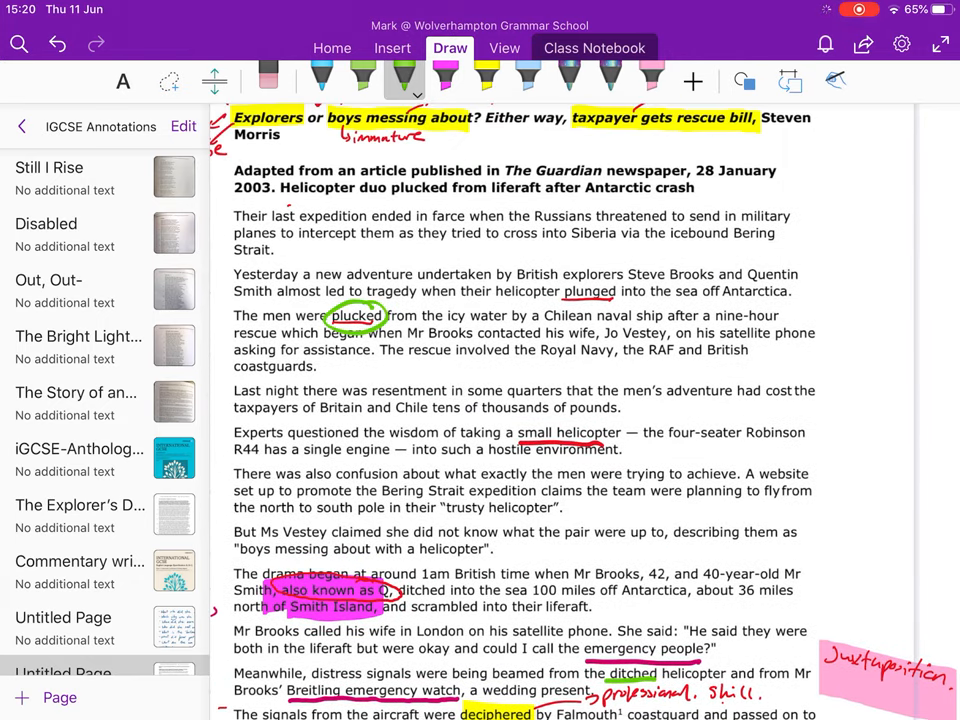
scroll("down", 3)
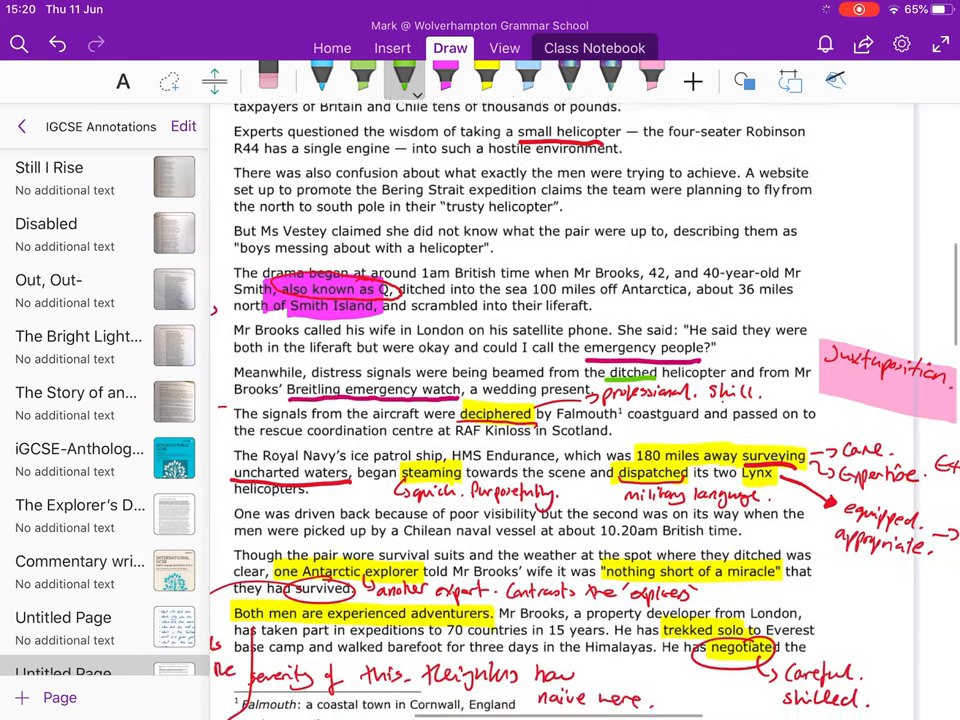
scroll("down", 3)
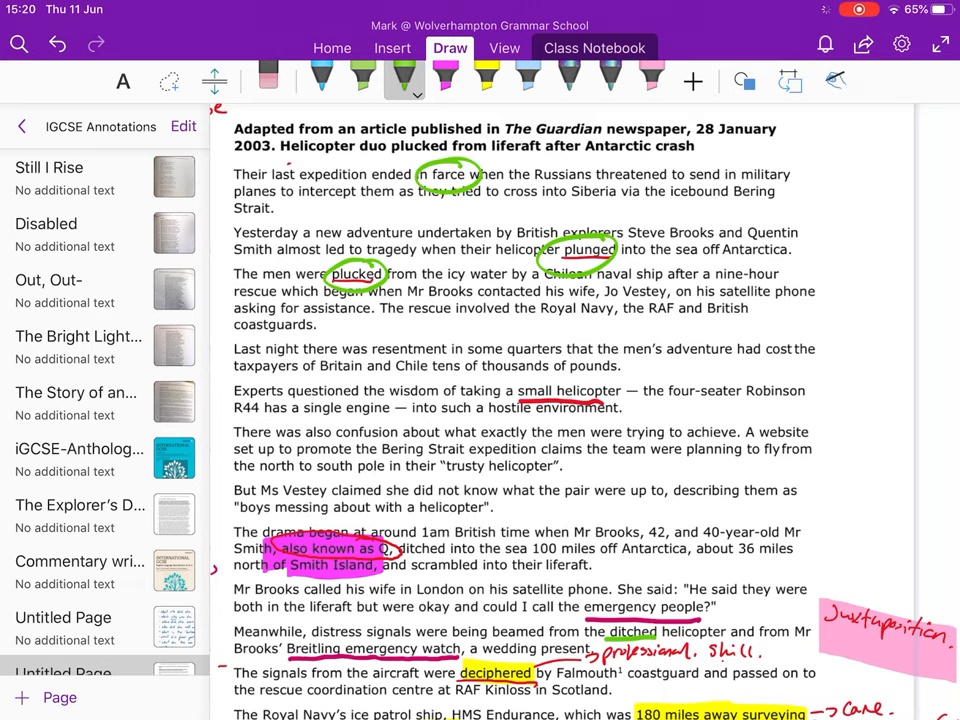
scroll("down", 3)
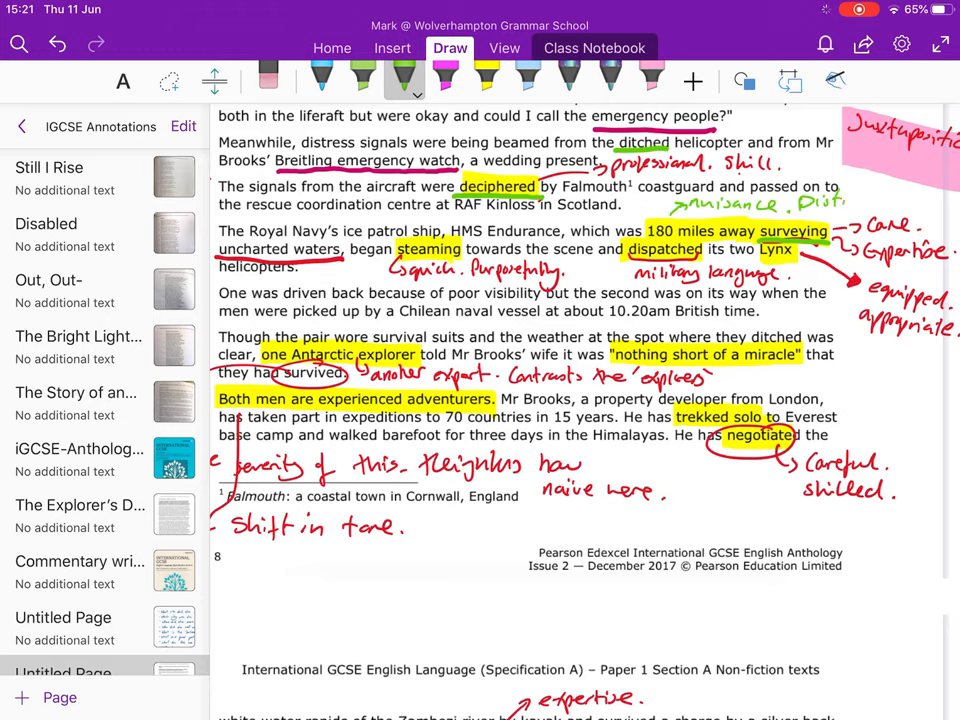
Write 'Distracted' in green beside the Breitling emergency watch line.
type("Distracted.")
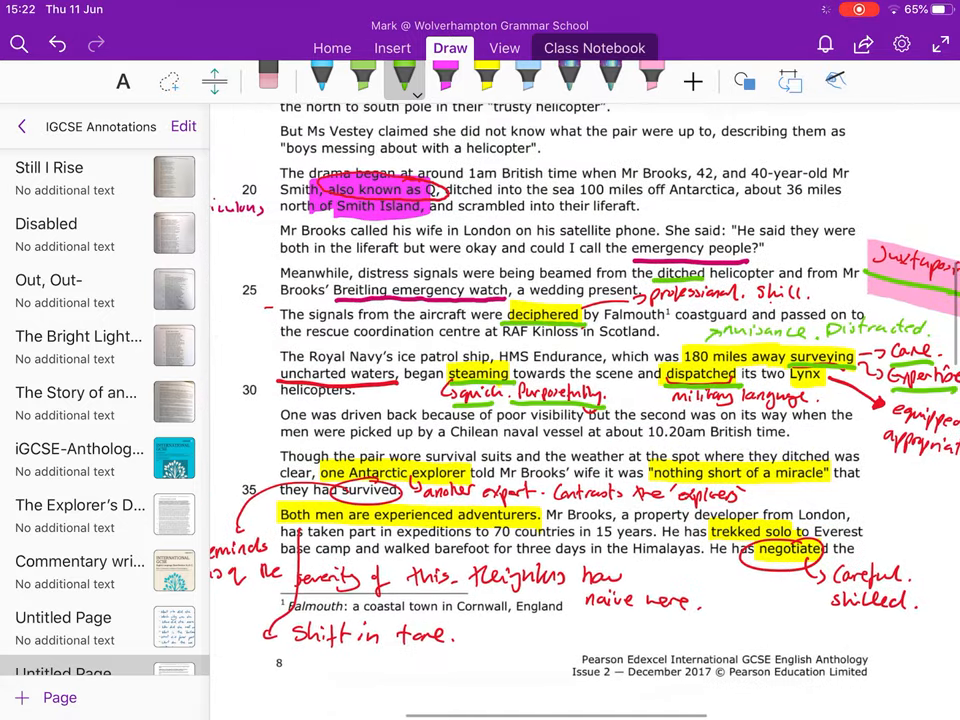
Circle 'single engine' in green and underline the right-margin note on experience.
scroll("down", 3)
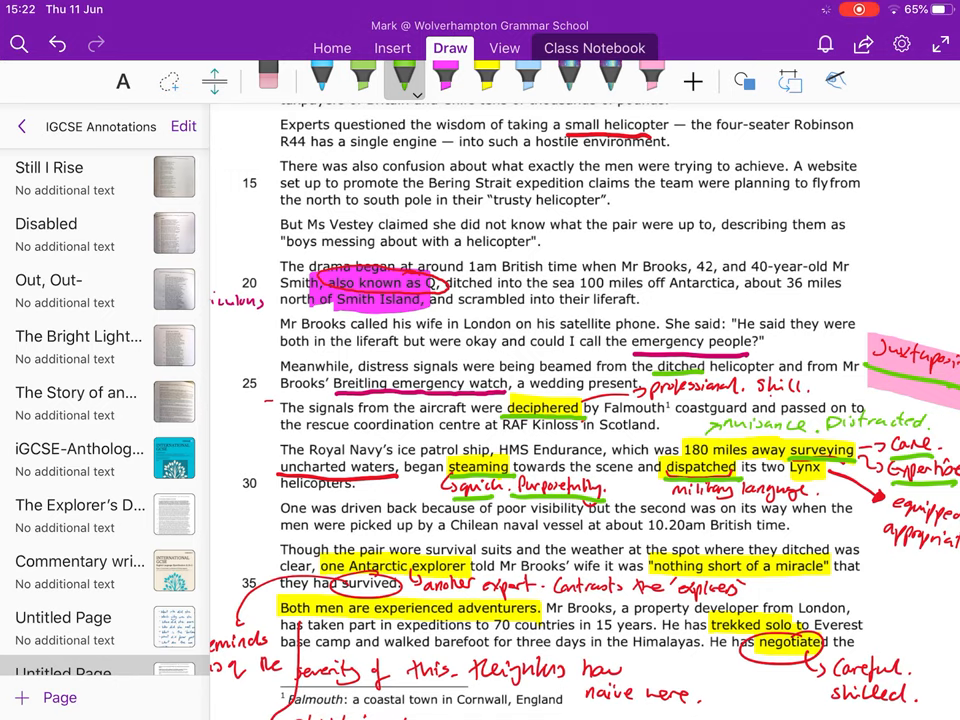
left_click_drag(340, 150, 444, 140)
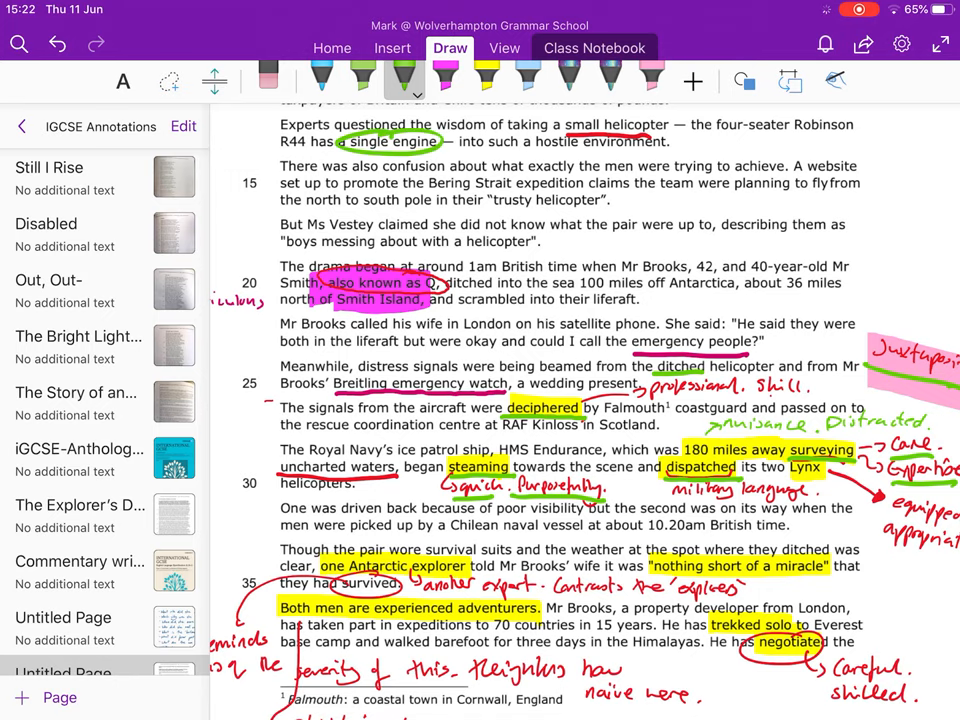
scroll("down", 3)
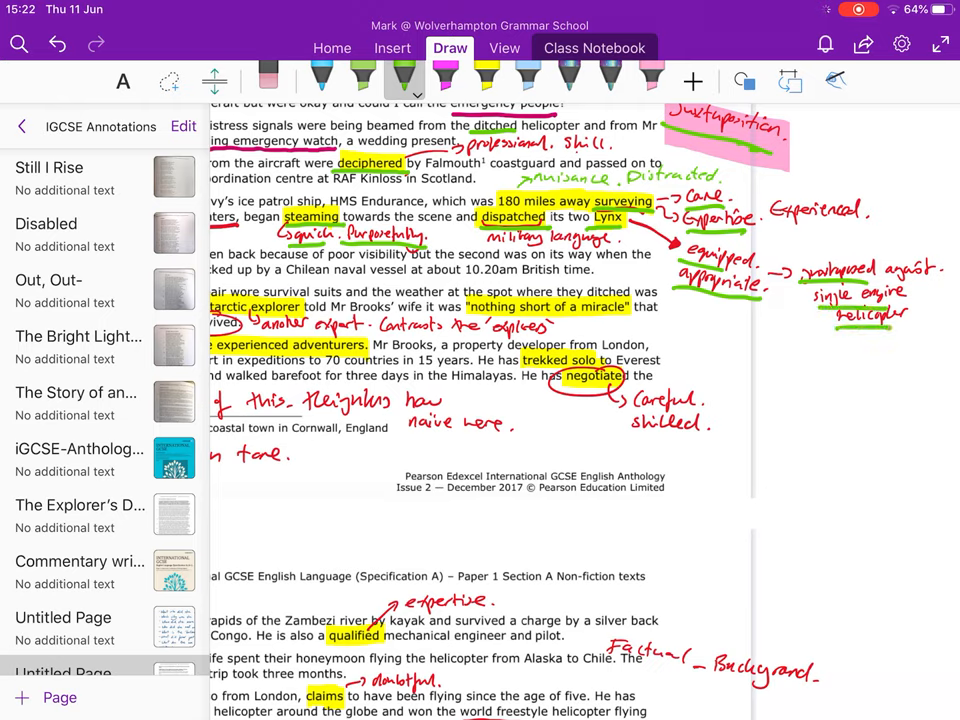
left_click_drag(858, 330, 844, 362)
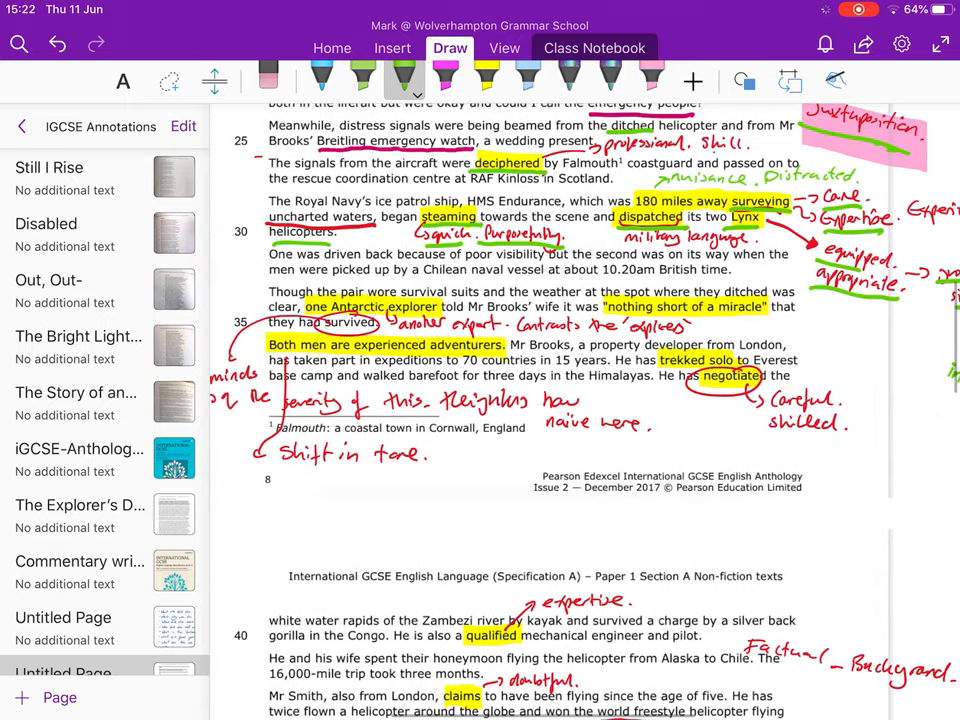
Note the contrasting experts in green, write 'severity' under 'Shift in tone' and highlight it yellow.
scroll("down", 3)
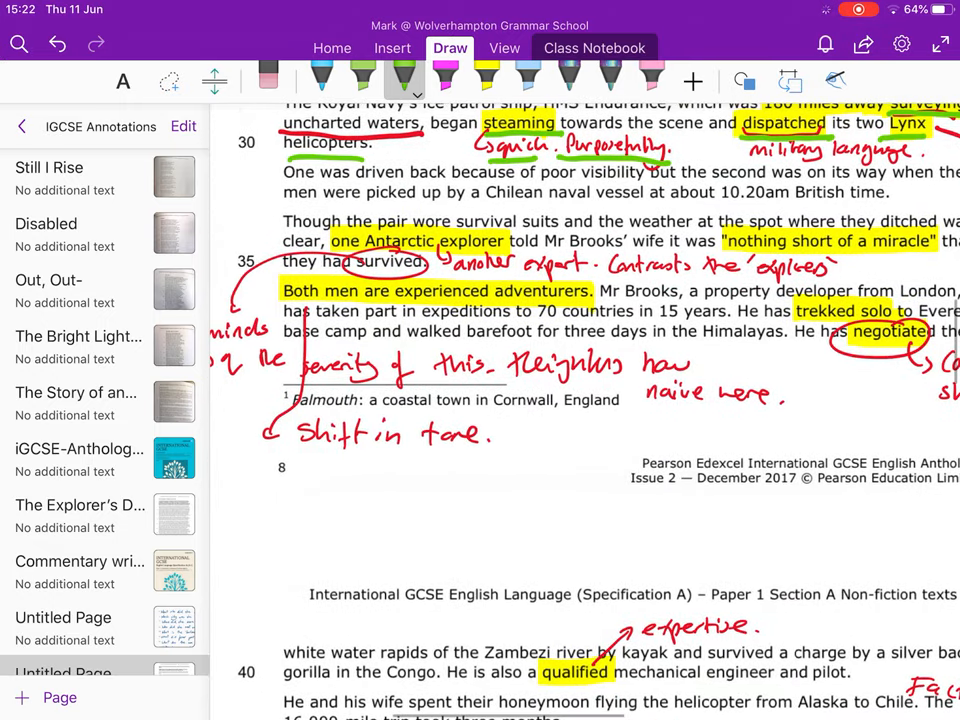
scroll("down", 3)
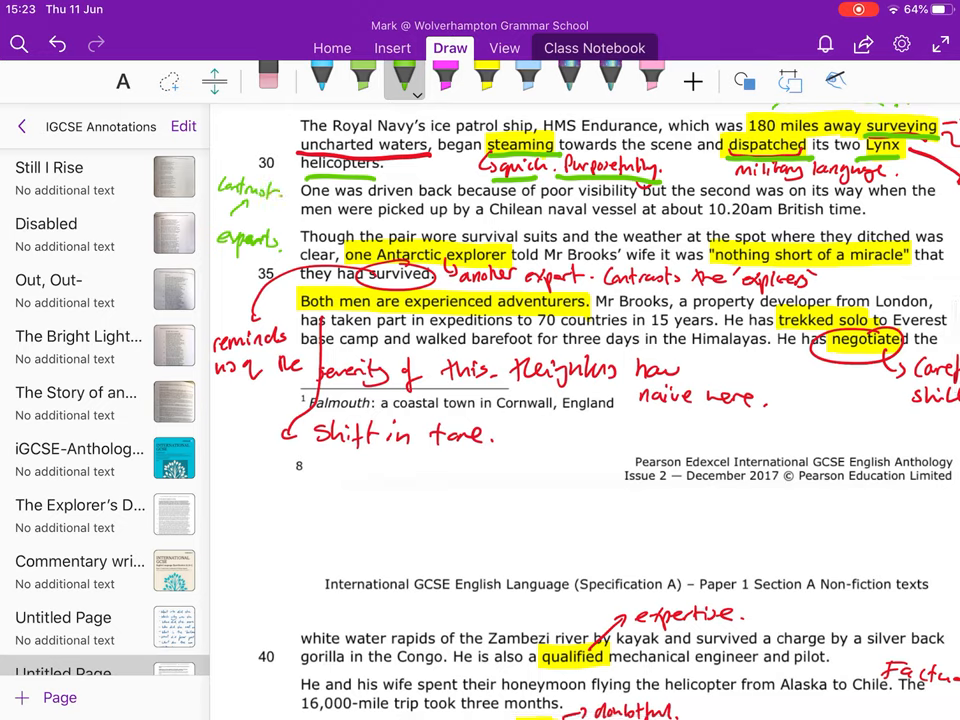
left_click_drag(460, 292, 560, 296)
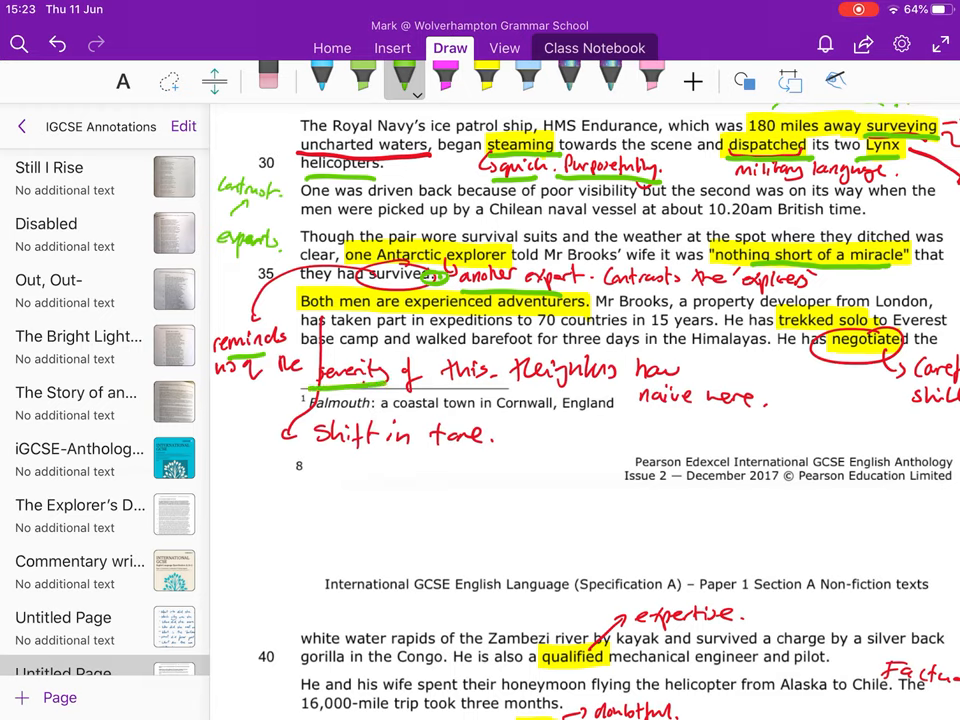
left_click_drag(236, 486, 270, 490)
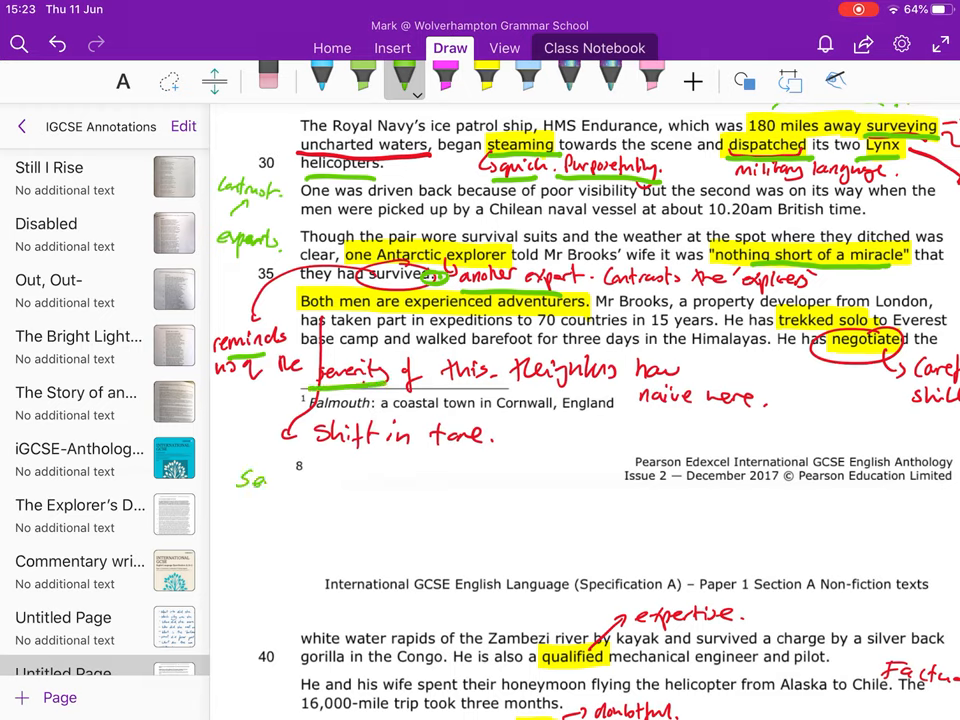
left_click_drag(232, 490, 340, 500)
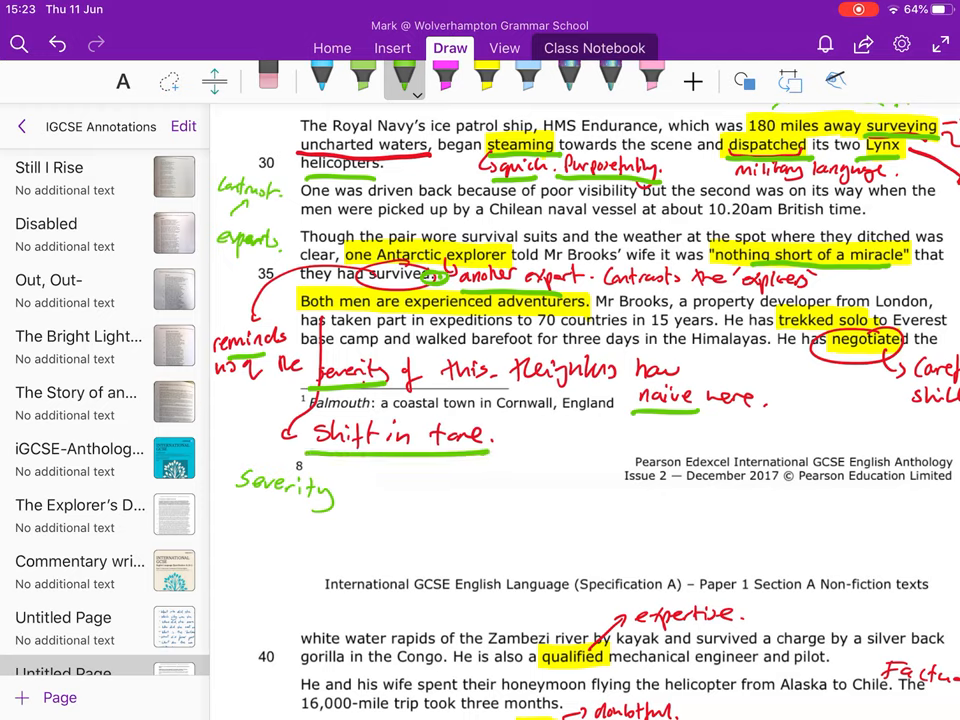
left_click_drag(500, 442, 536, 442)
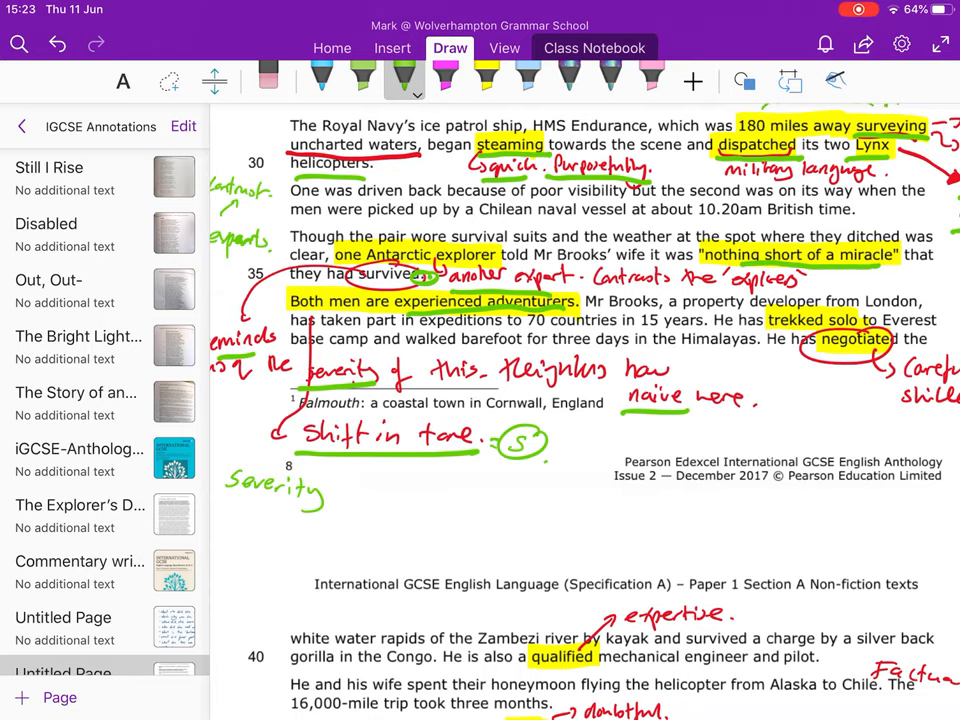
Circle 'Despite their experience' in red and add a red note beside the later paragraphs.
scroll("down", 3)
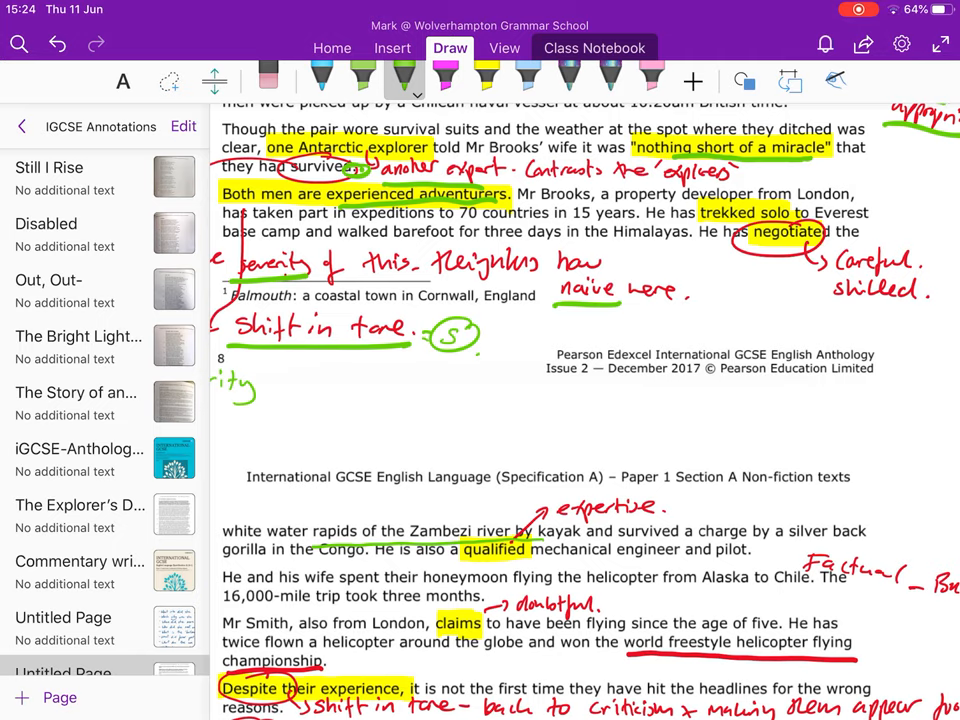
left_click_drag(836, 308, 916, 304)
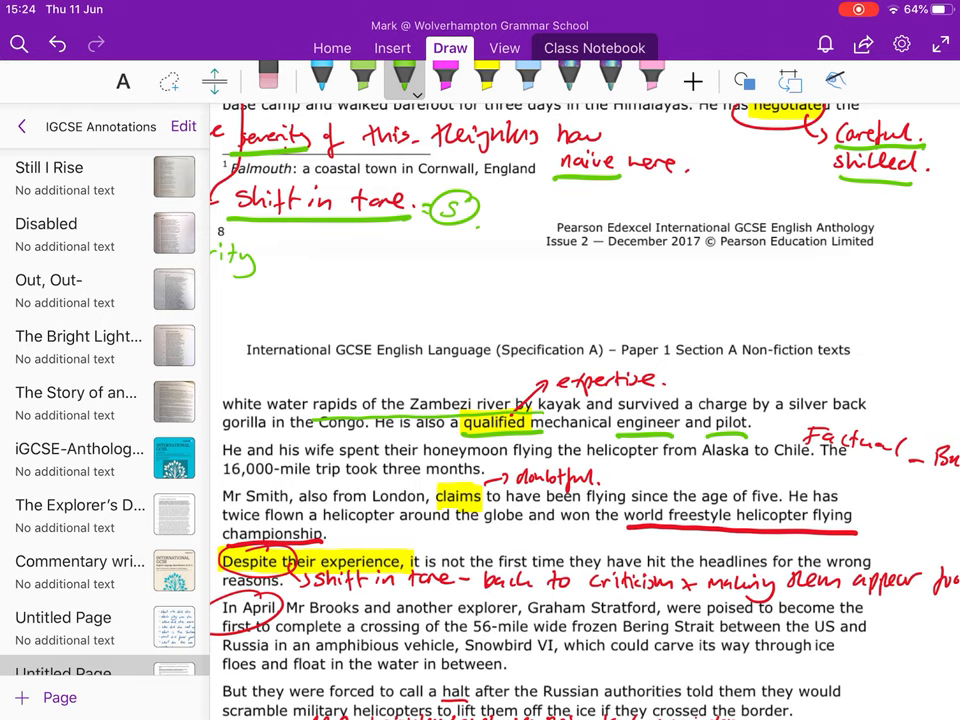
scroll("down", 3)
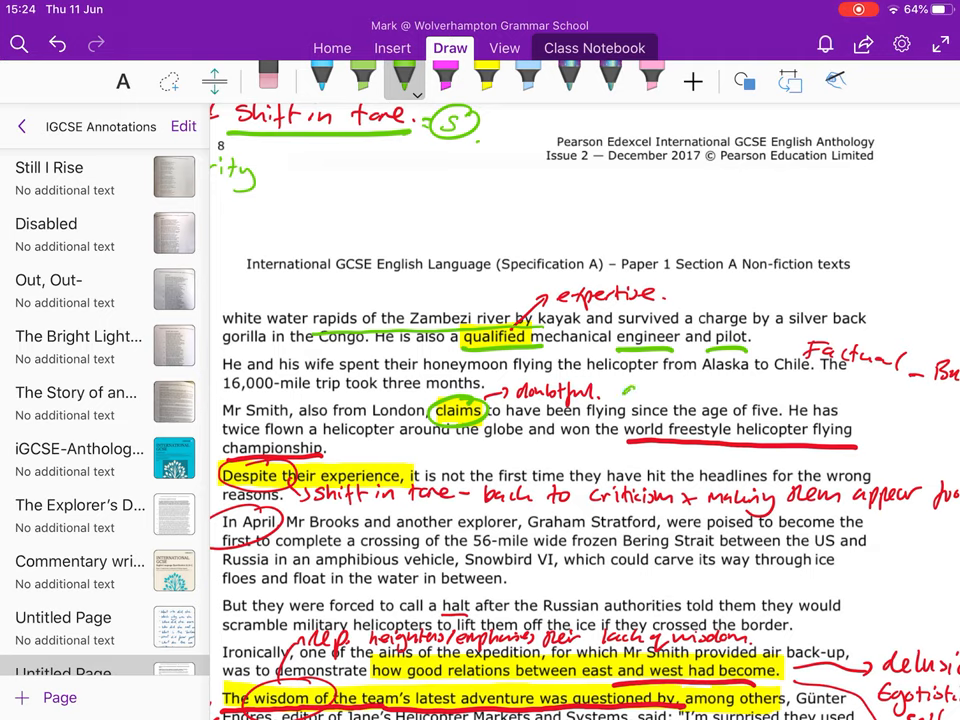
left_click_drag(620, 390, 690, 390)
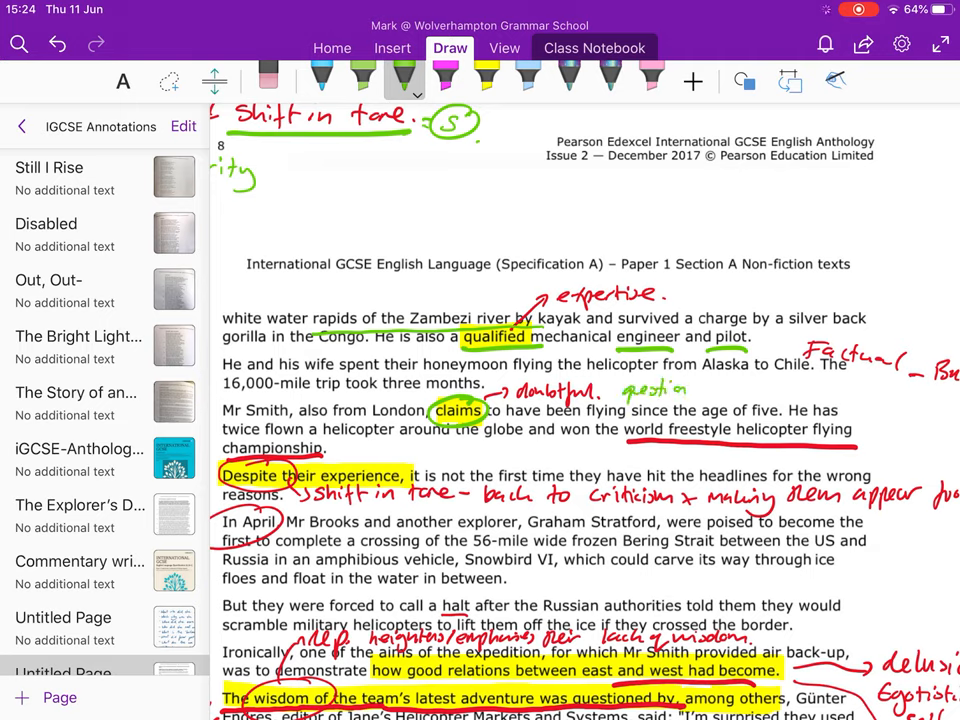
scroll("down", 3)
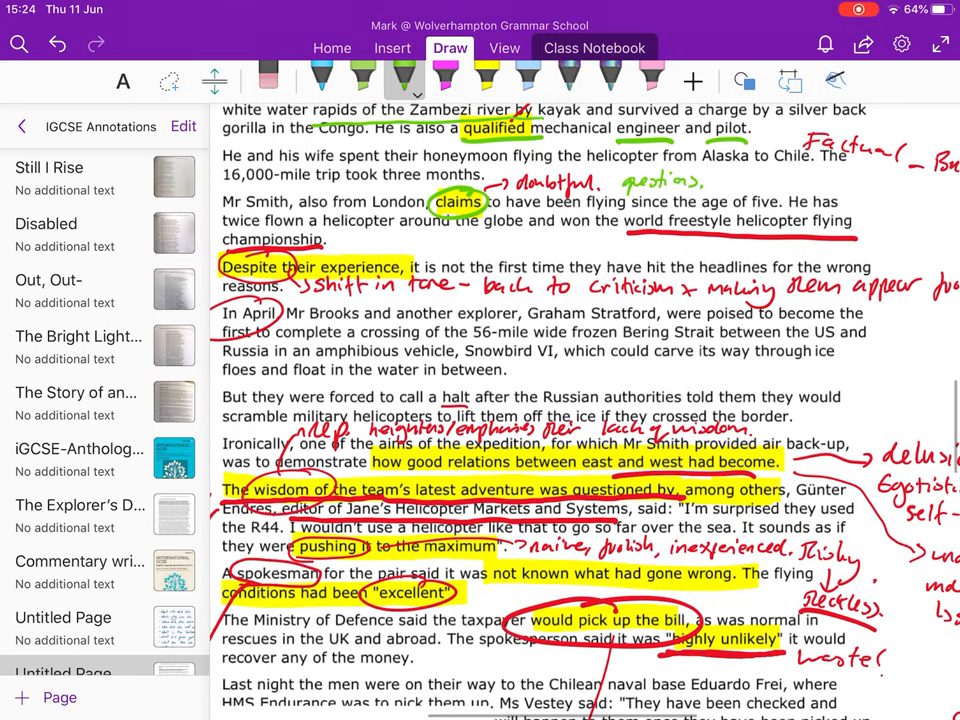
scroll("down", 3)
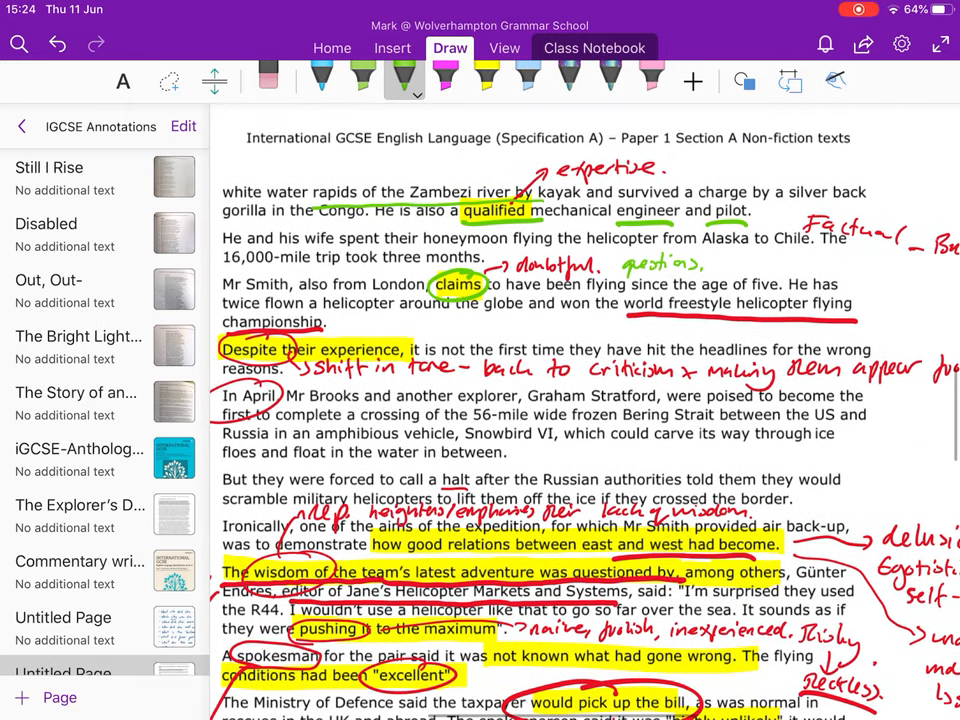
scroll("down", 3)
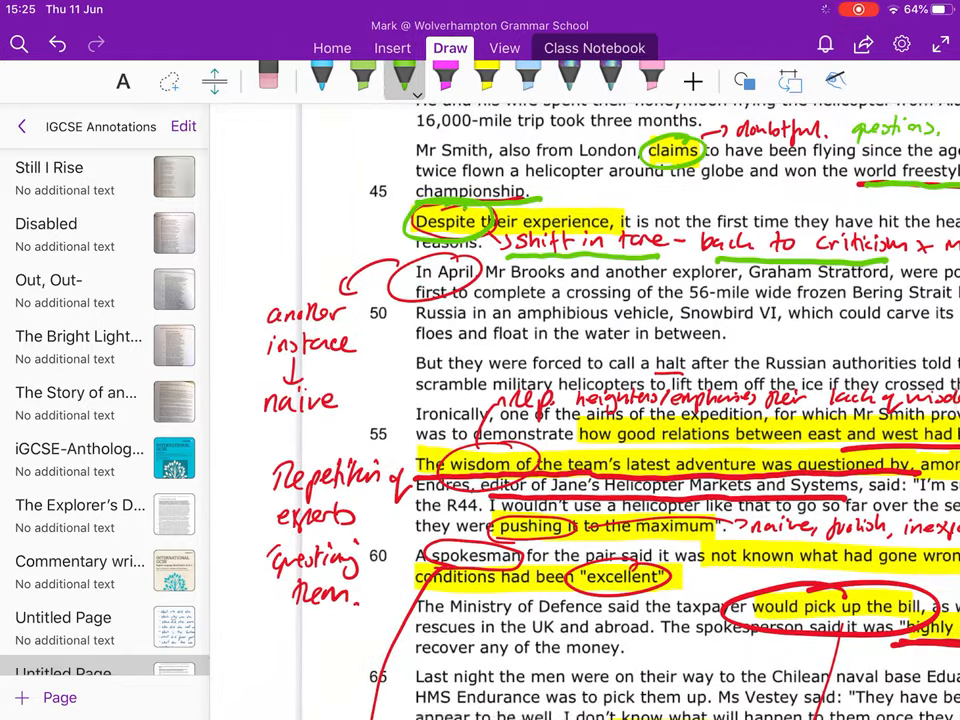
Write 'Time connective' in the margin and add 'quickly' as another meaning of 'halt'.
scroll("down", 3)
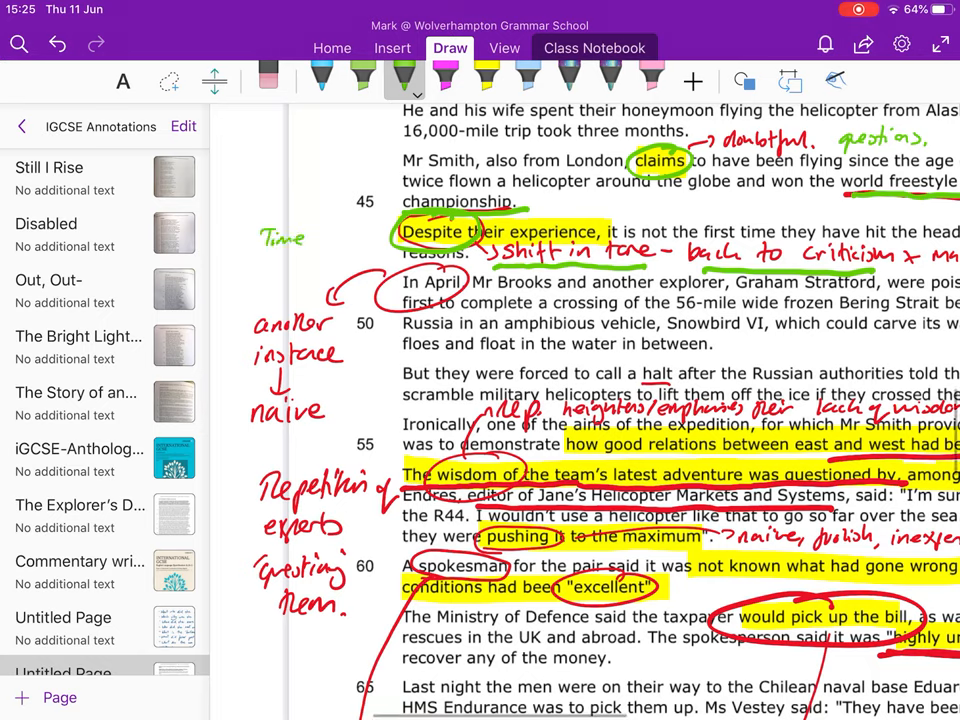
type("connective.")
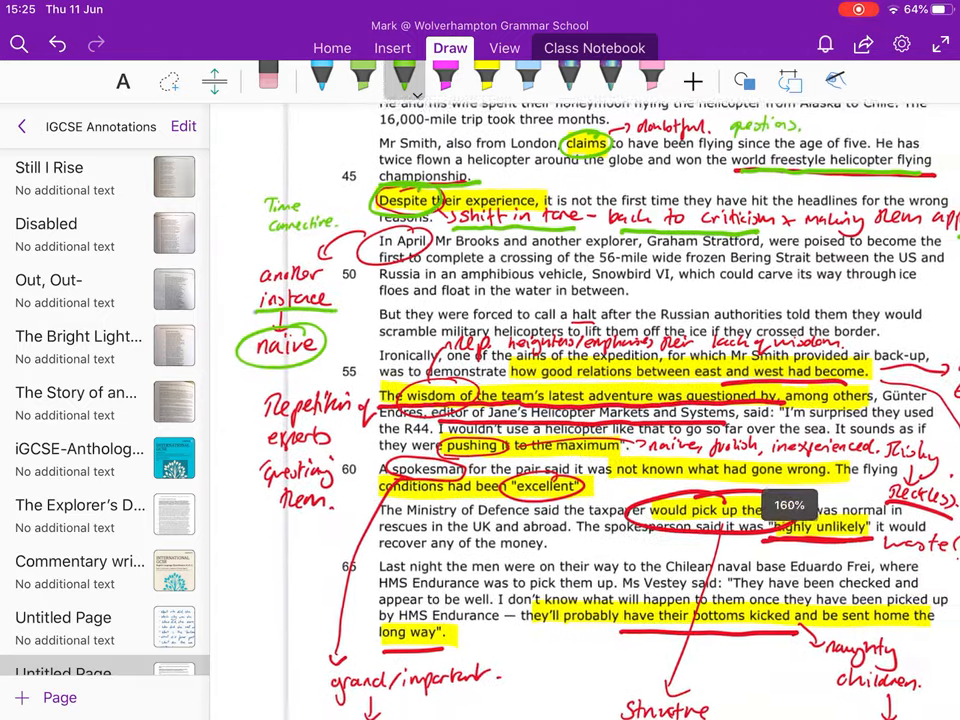
scroll("down", 3)
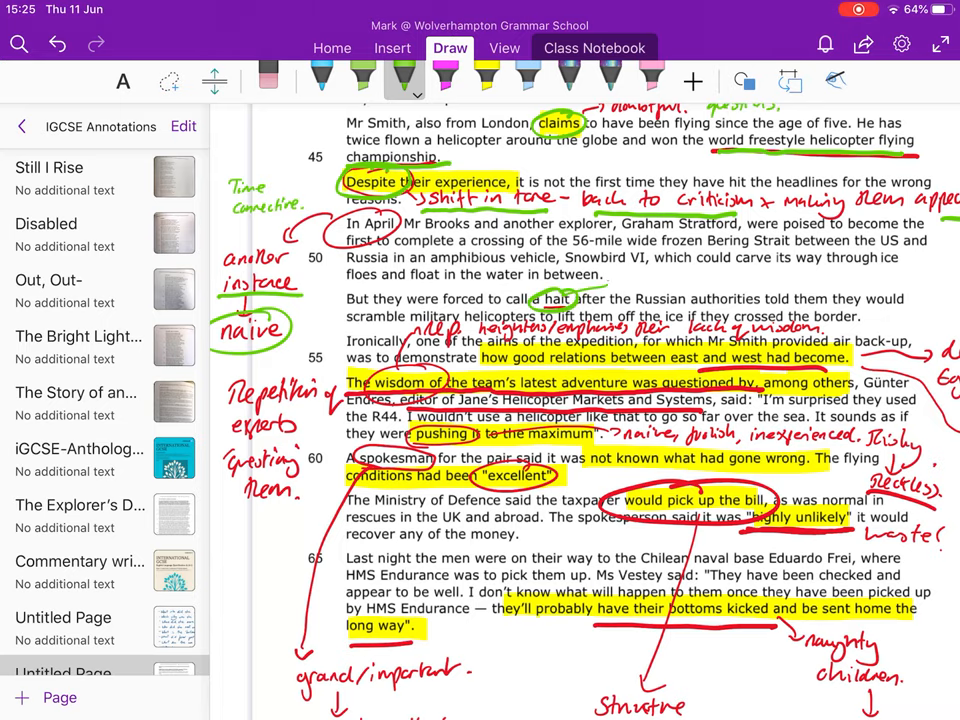
scroll("down", 3)
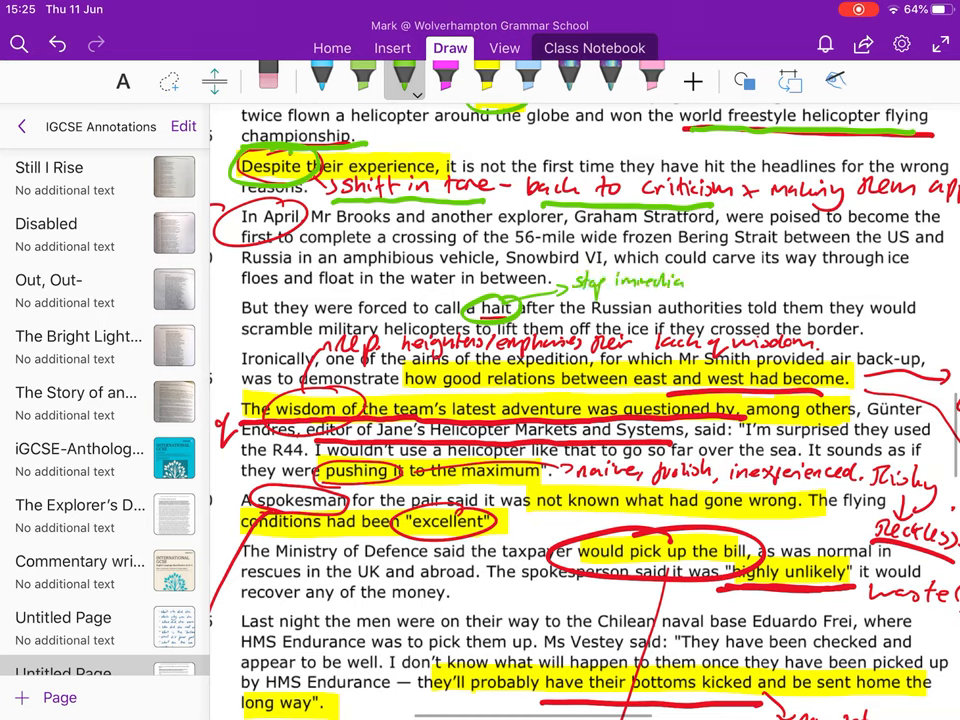
left_click_drag(644, 280, 730, 284)
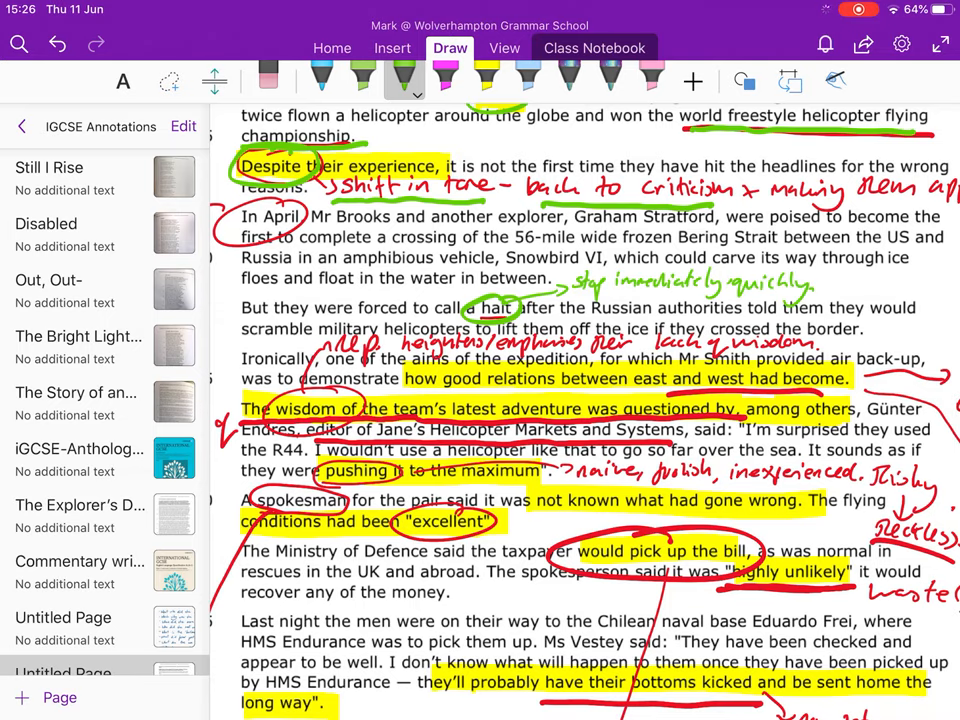
scroll("down", 3)
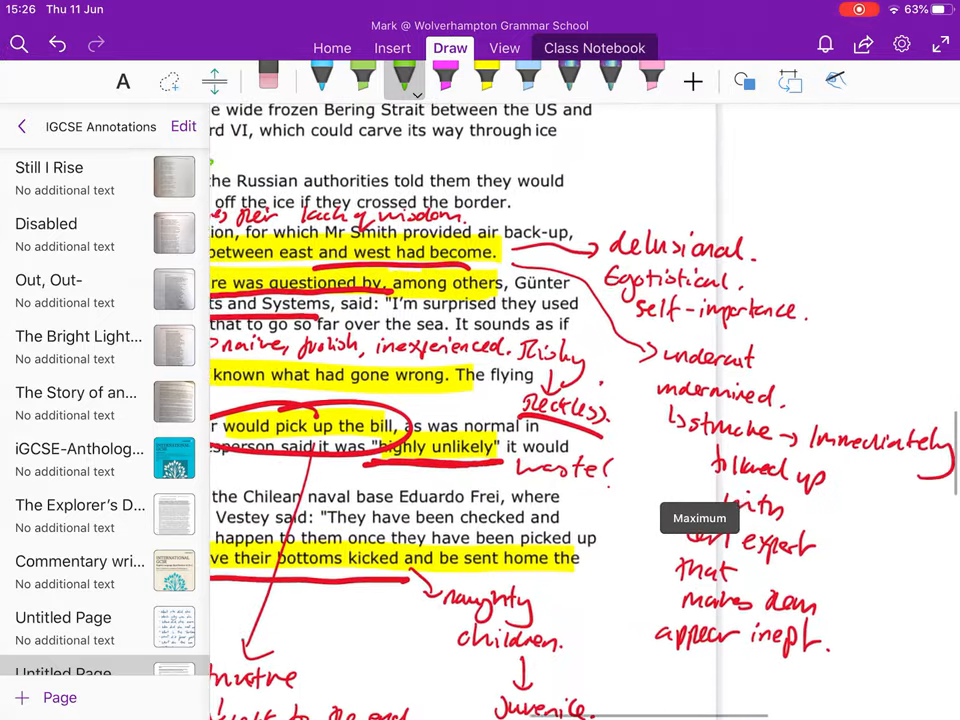
Underline the word-list entries and 'immediately' in green, and number the lists 1 and 2.
scroll("down", 3)
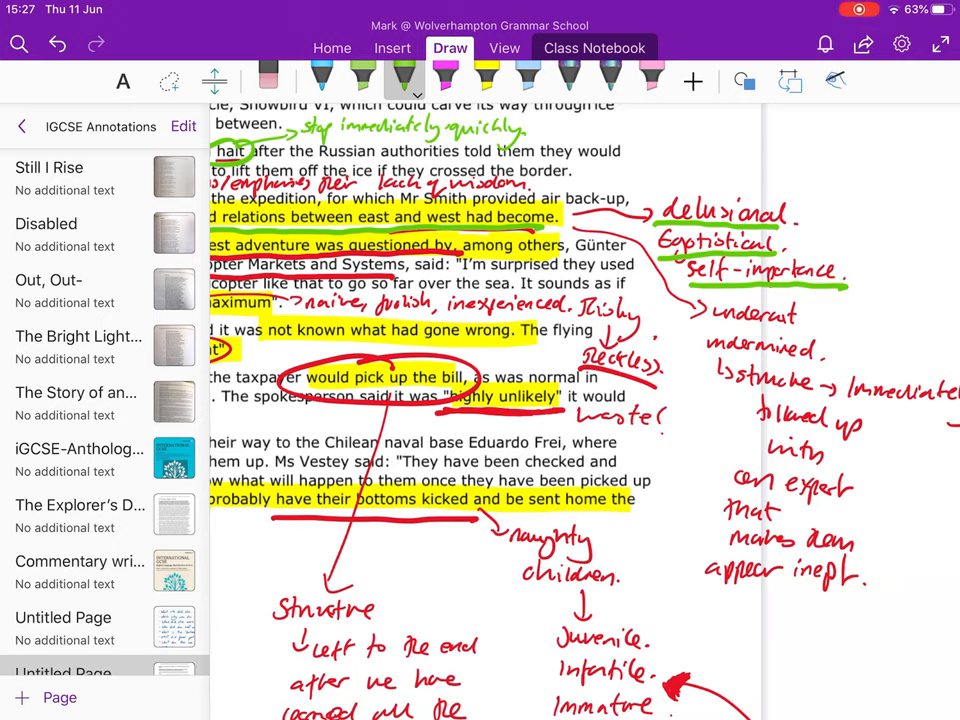
left_click_drag(708, 324, 796, 328)
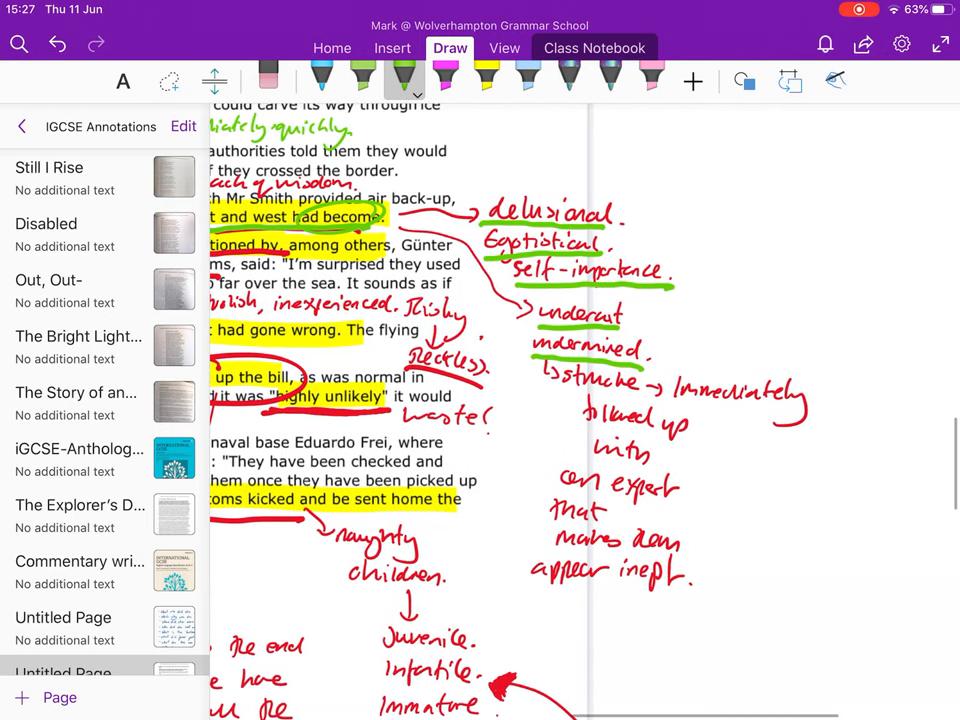
left_click_drag(668, 402, 816, 412)
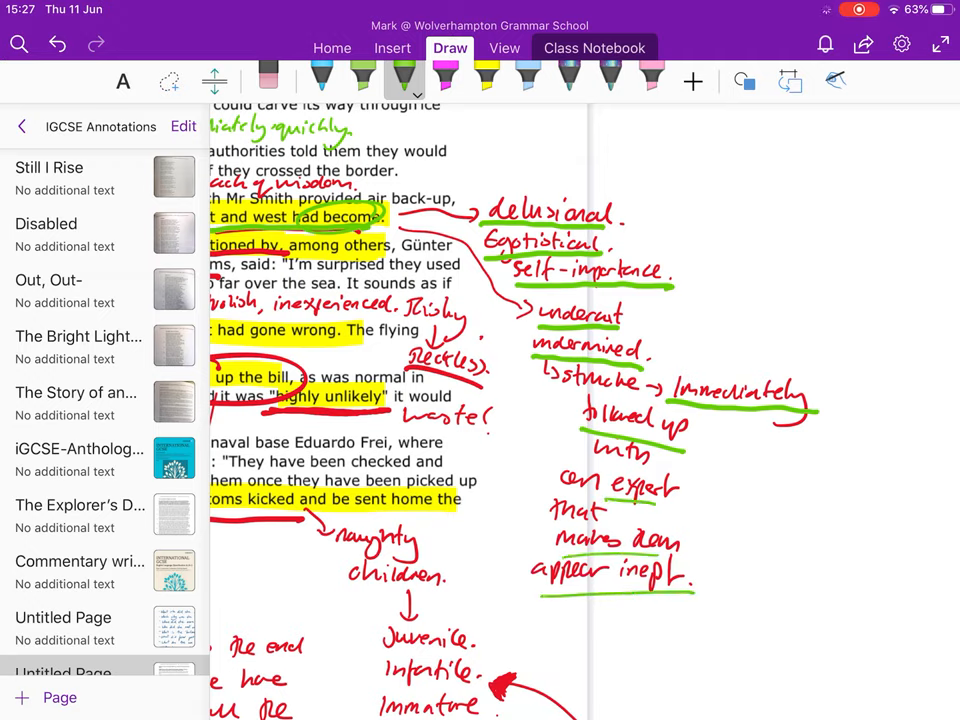
left_click_drag(692, 244, 692, 220)
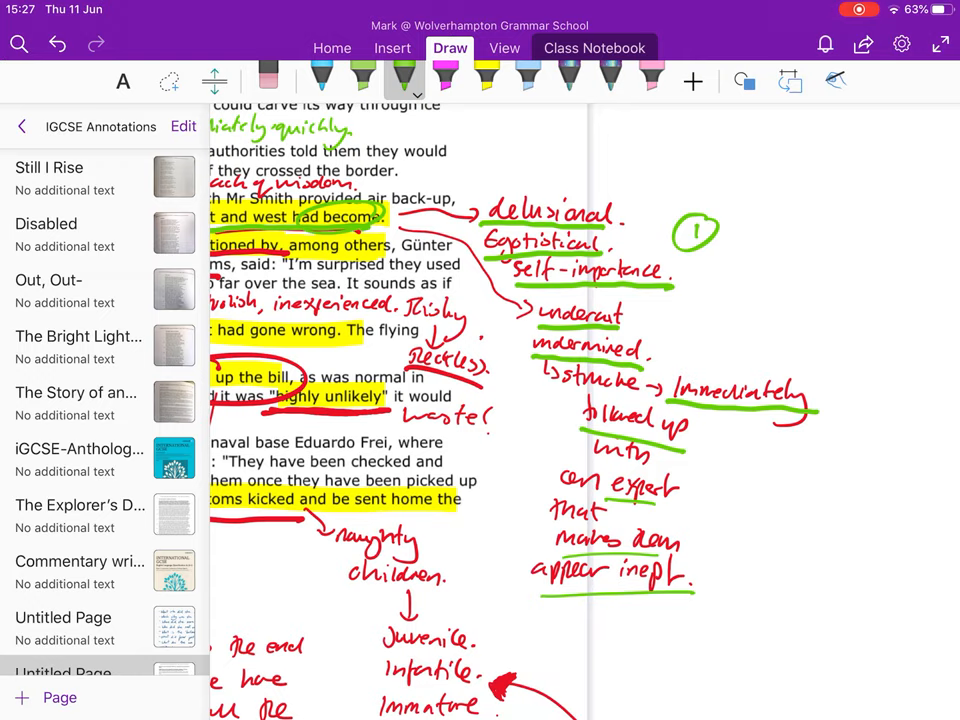
left_click_drag(744, 480, 756, 496)
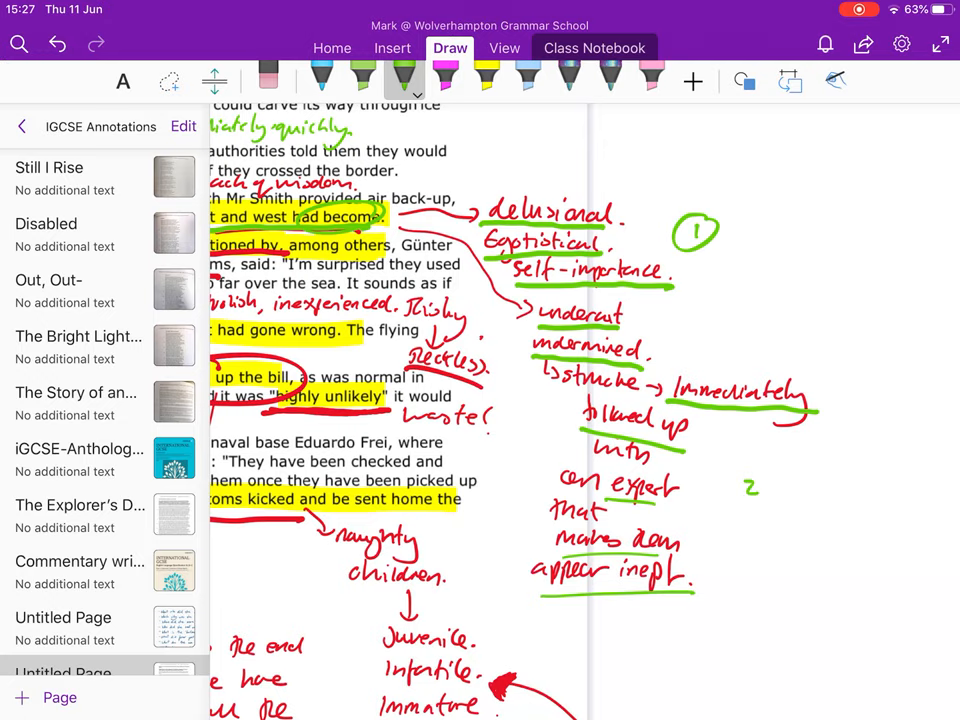
left_click_drag(744, 490, 744, 490)
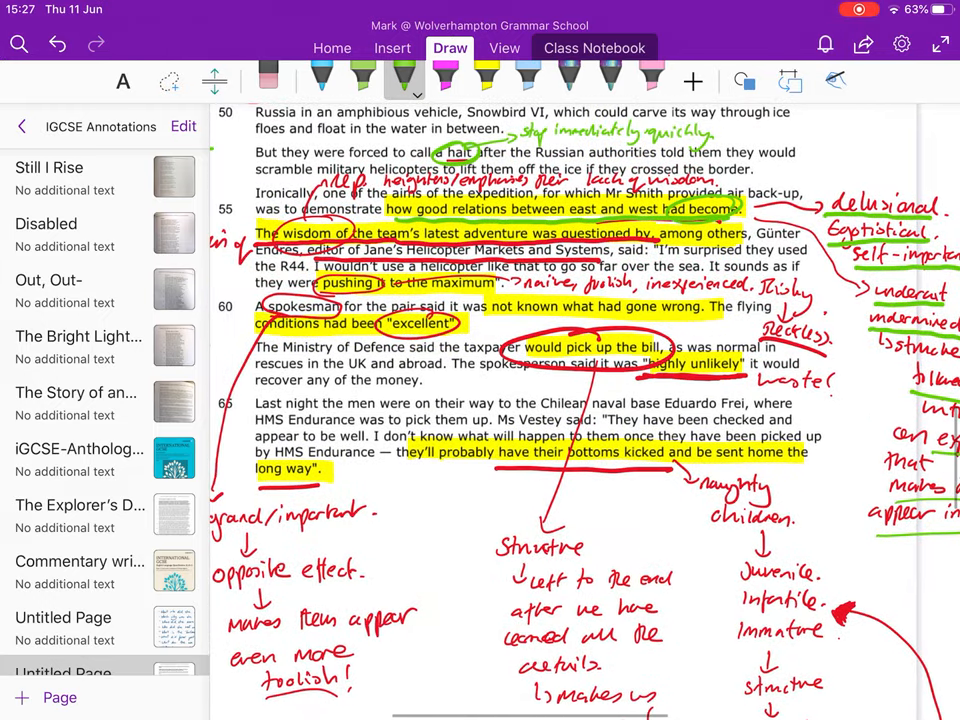
scroll("down", 3)
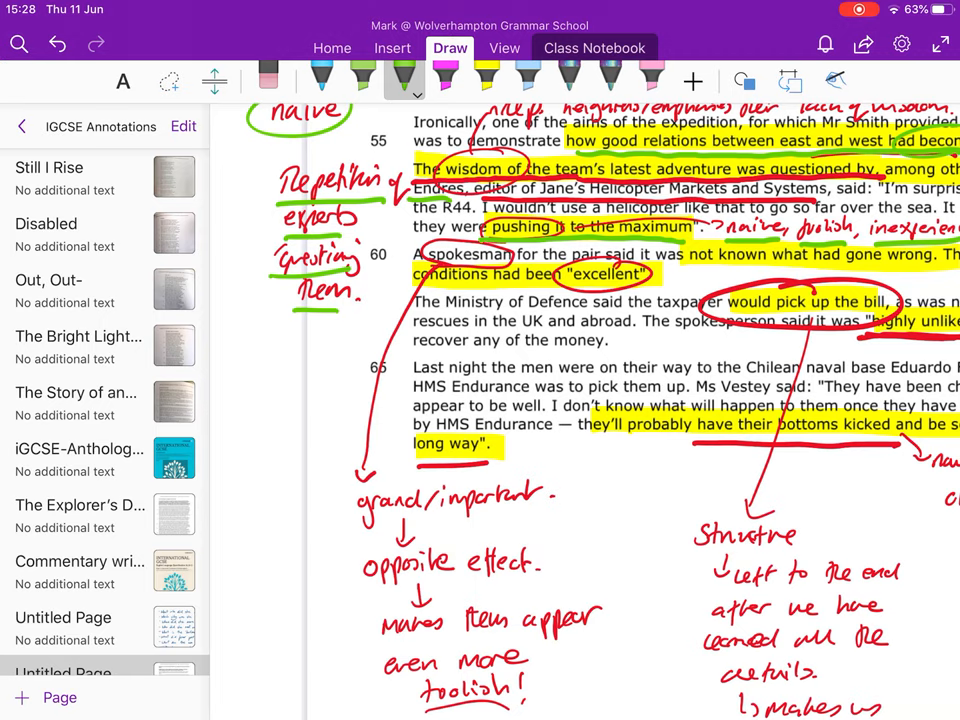
Scroll down to the highlighted closing quote at the end of the article.
scroll("down", 3)
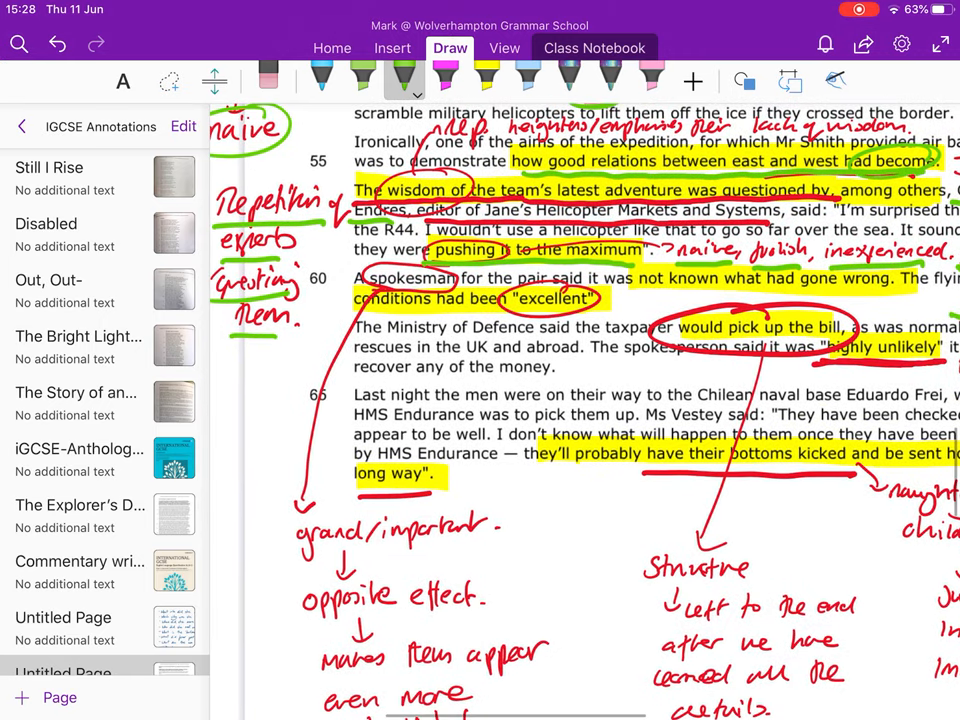
scroll("down", 3)
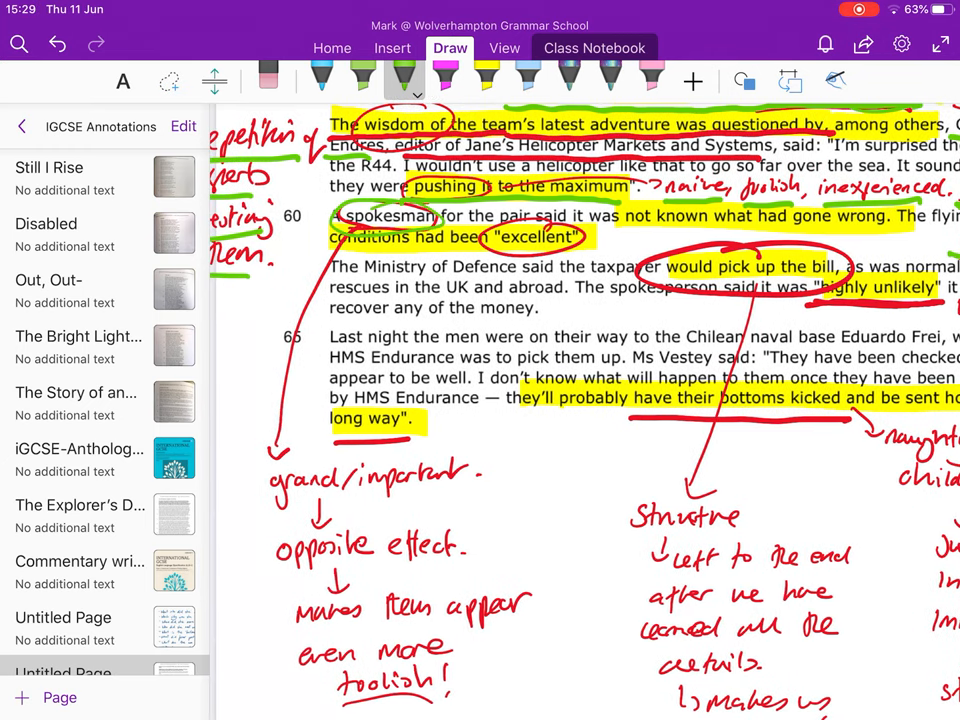
scroll("down", 3)
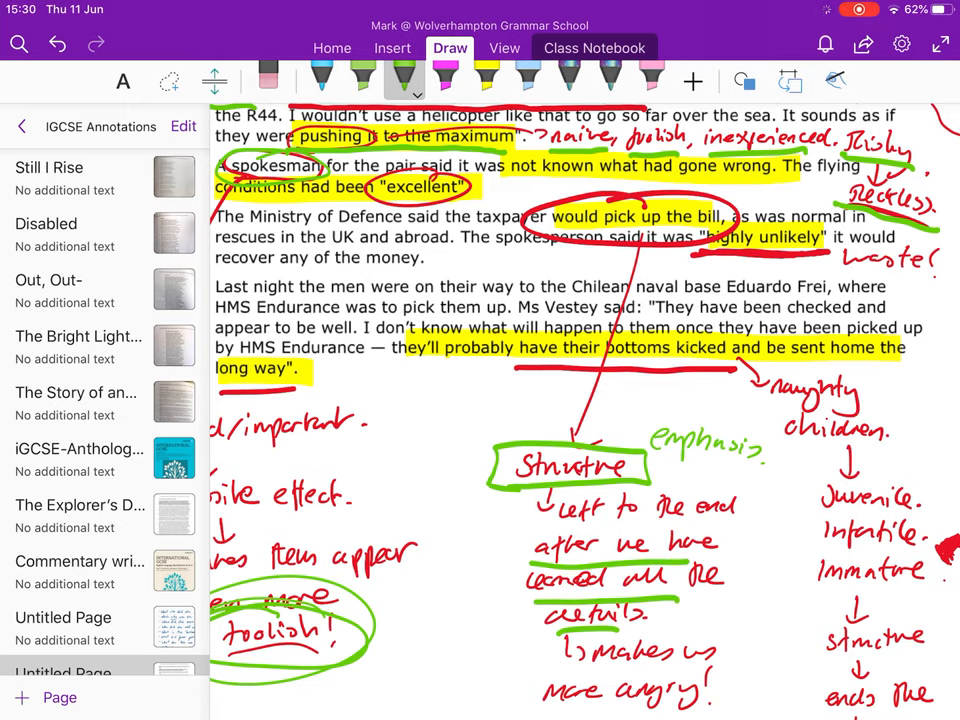
scroll("down", 3)
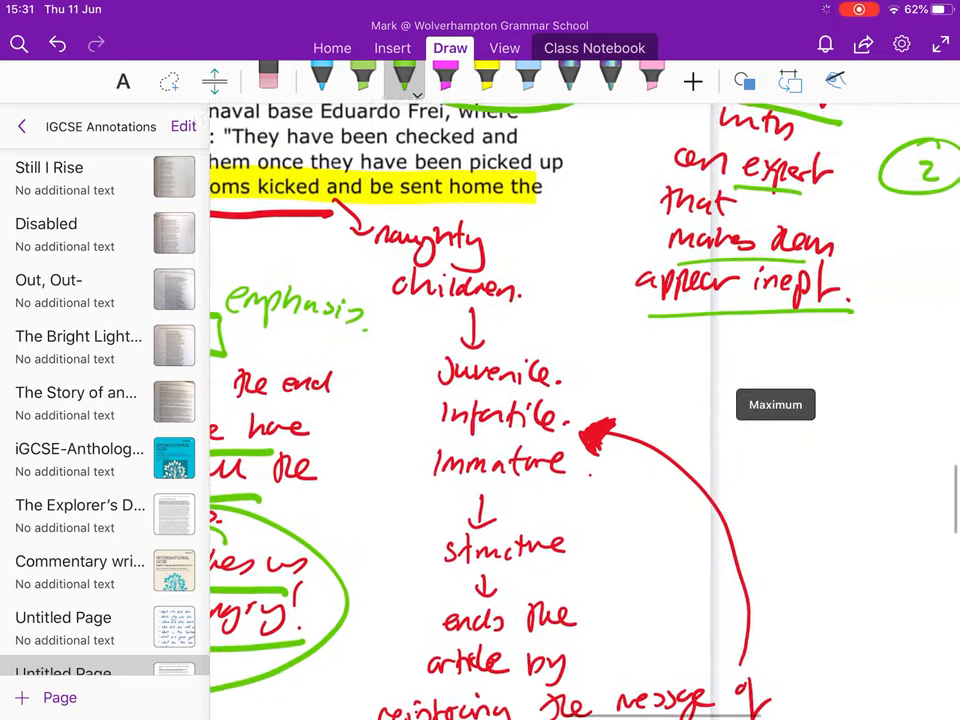
Underline 'Immature' and 'reinforcing' in green in the handwritten notes beside the final paragraph.
scroll("down", 3)
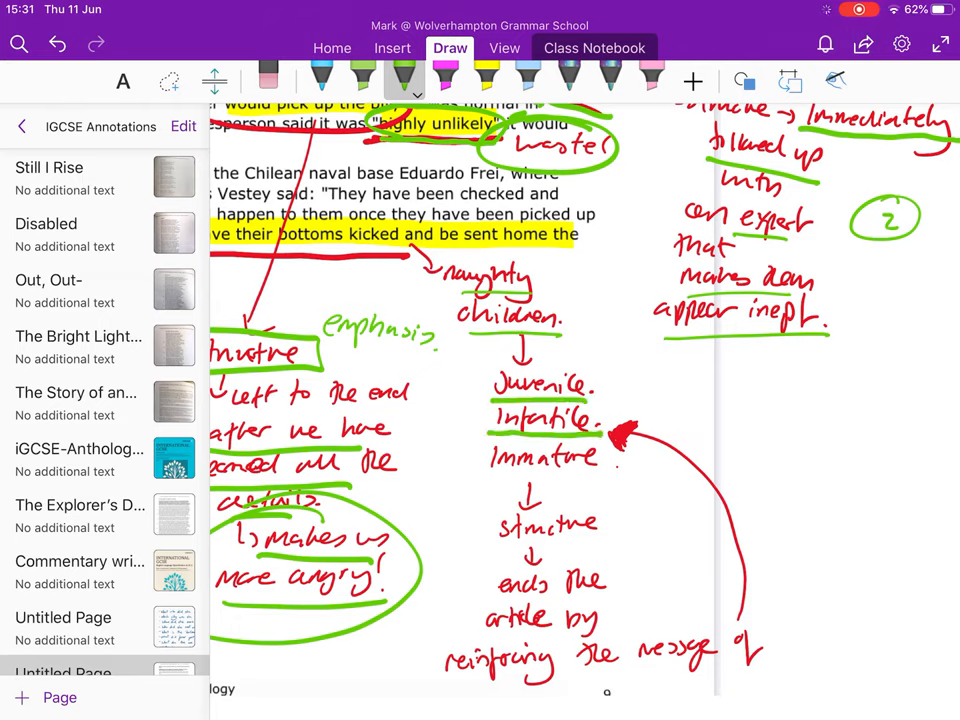
left_click_drag(490, 482, 600, 482)
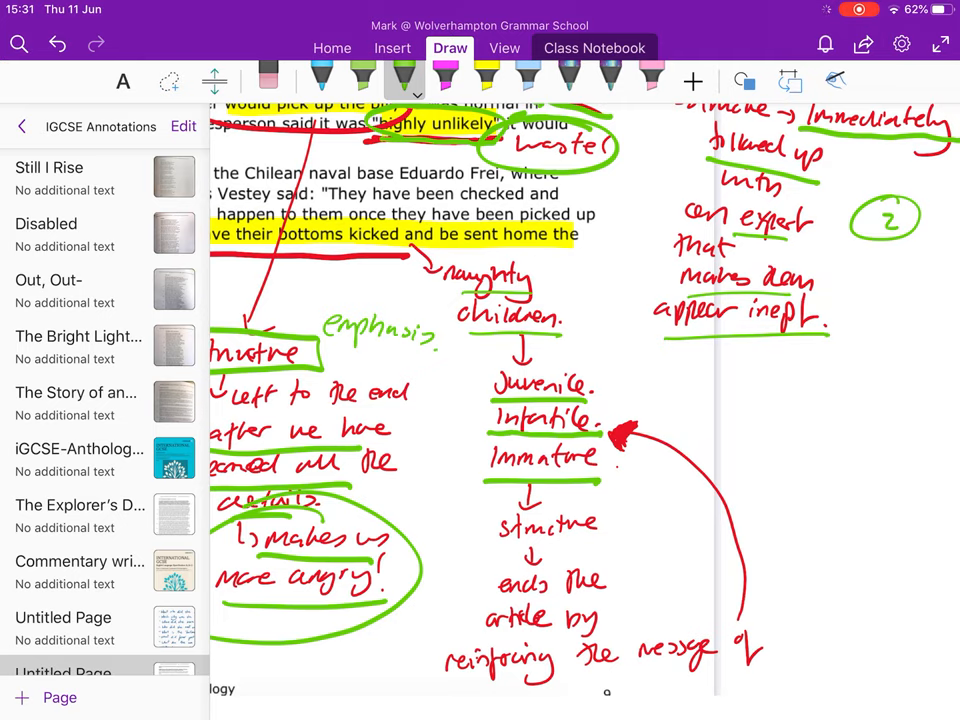
scroll("down", 3)
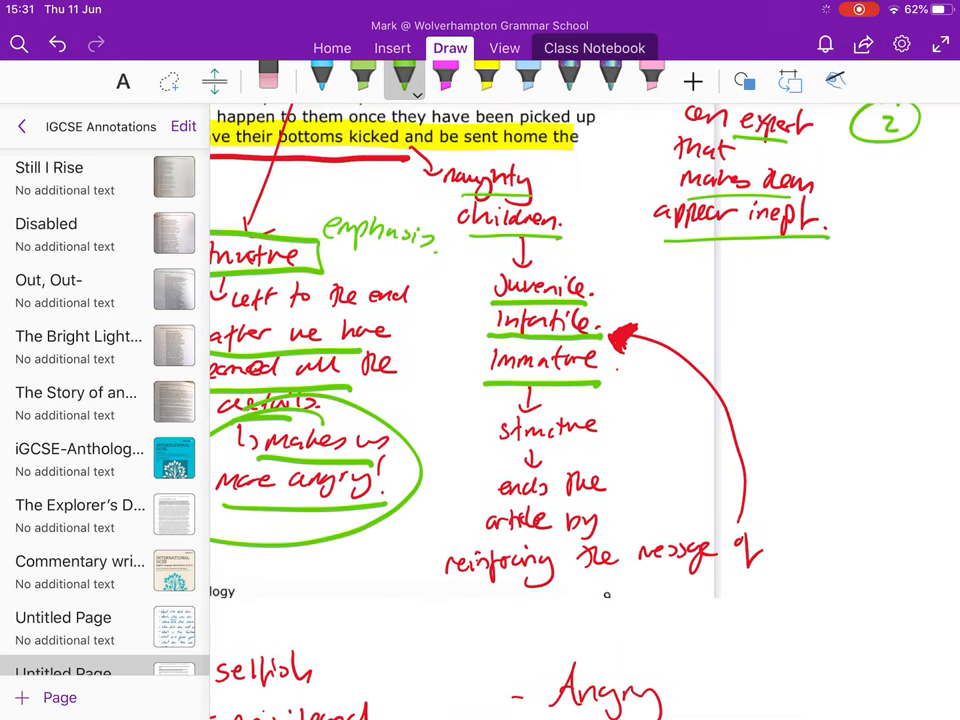
left_click_drag(440, 584, 596, 576)
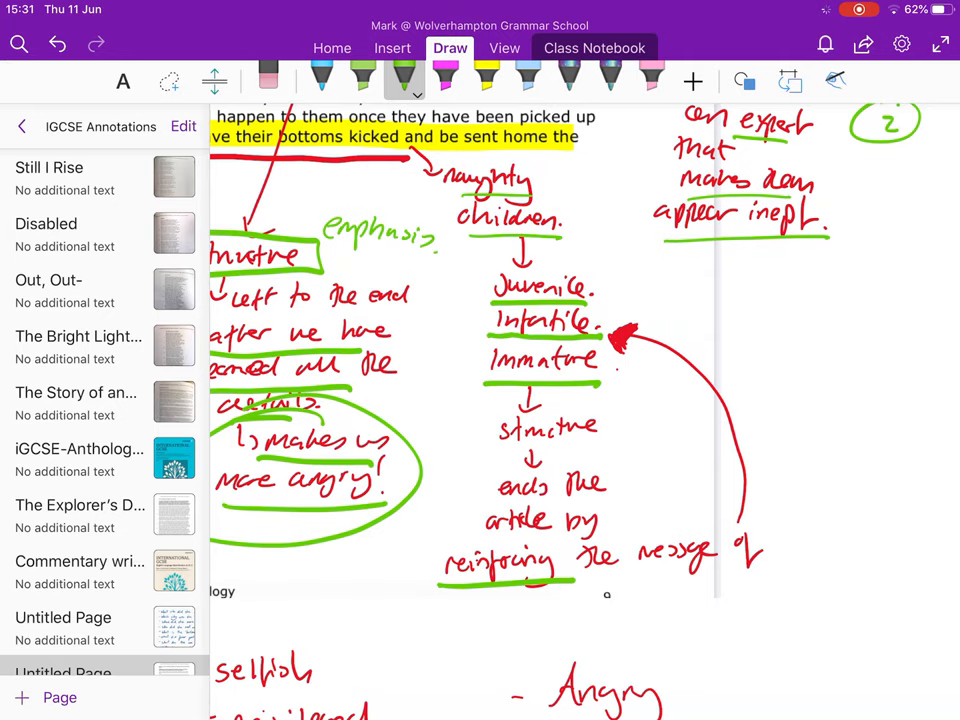
scroll("down", 3)
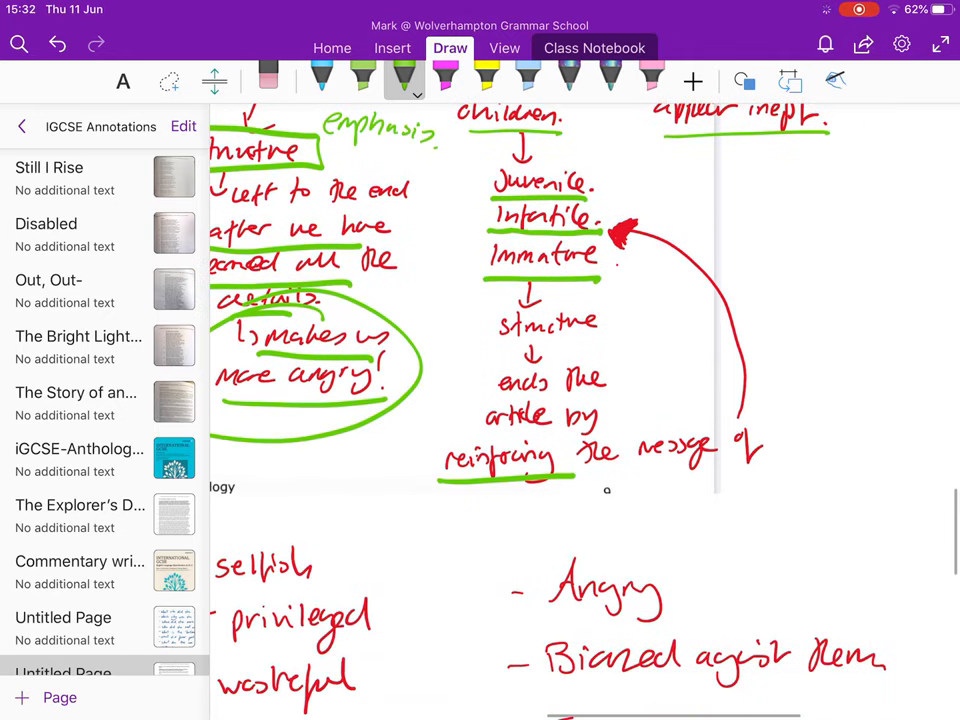
scroll("down", 3)
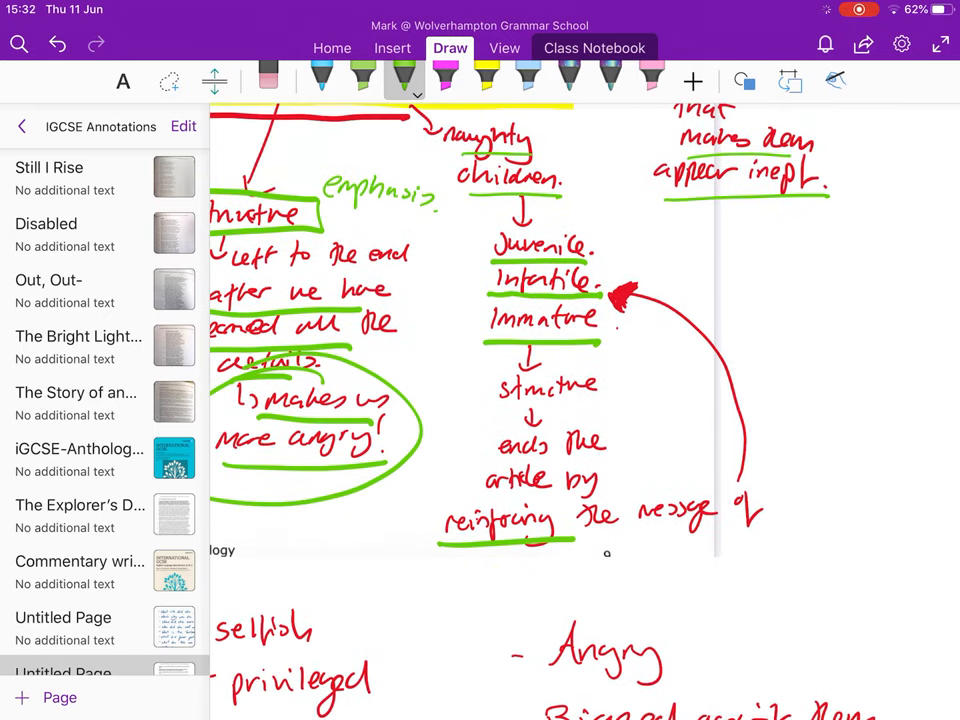
scroll("down", 3)
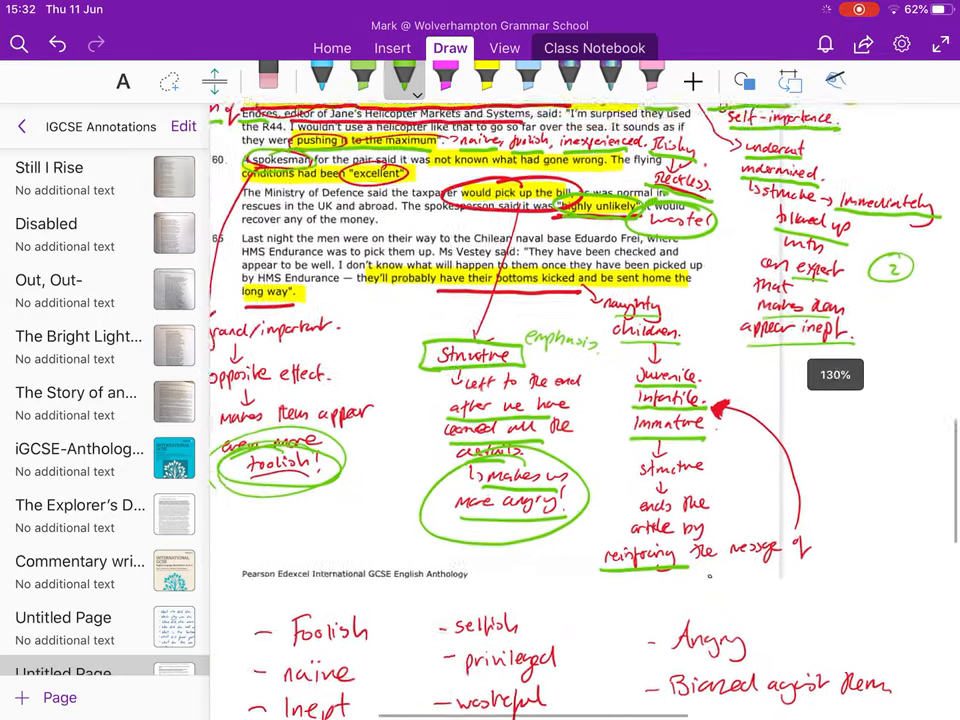
Underline 'Foolish', the remaining explorer-list words, 'delusional' and 'egotistical' in green.
scroll("down", 3)
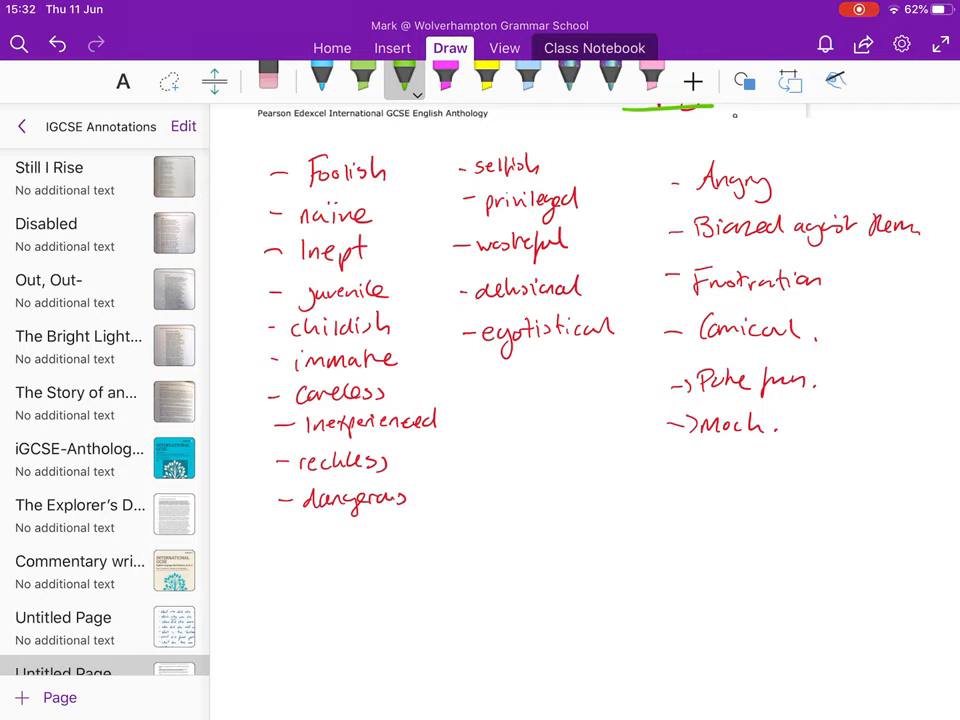
left_click_drag(304, 190, 396, 188)
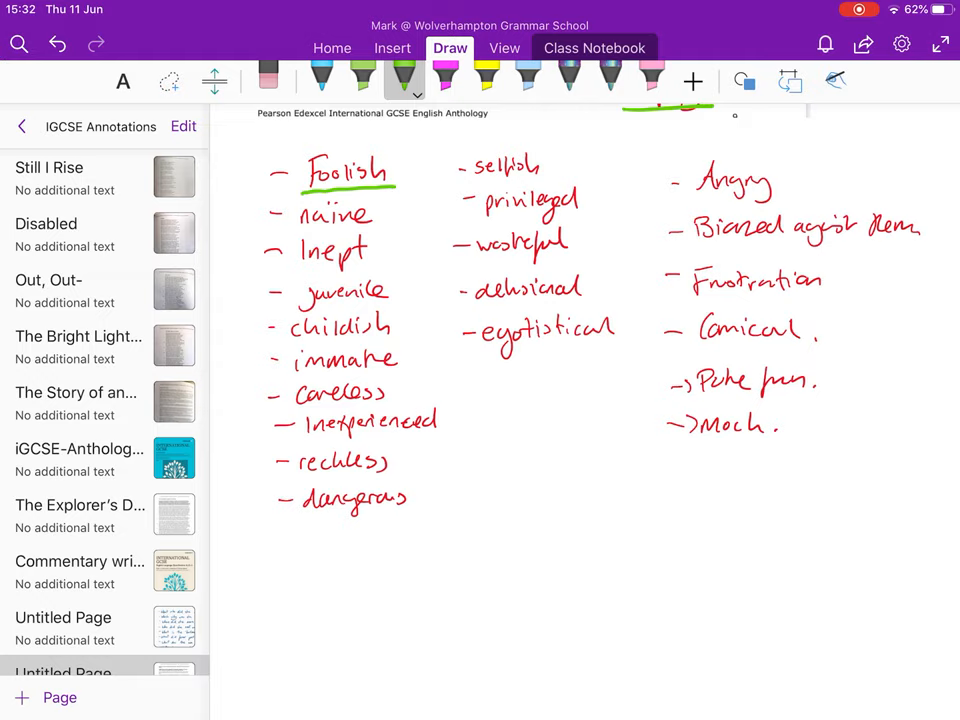
left_click_drag(300, 232, 368, 230)
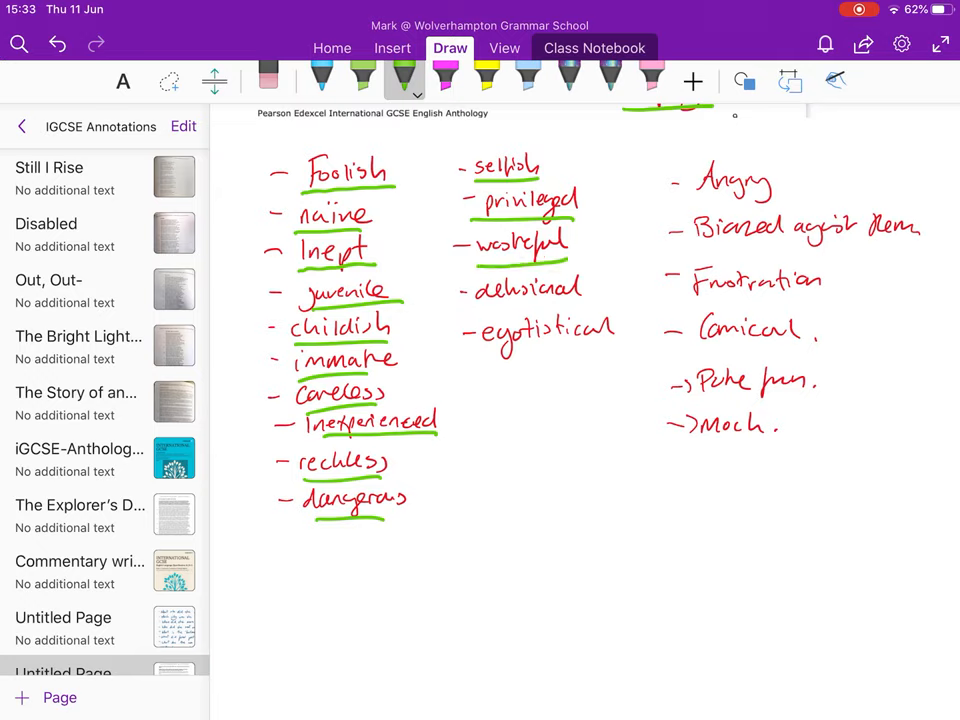
left_click_drag(464, 318, 610, 310)
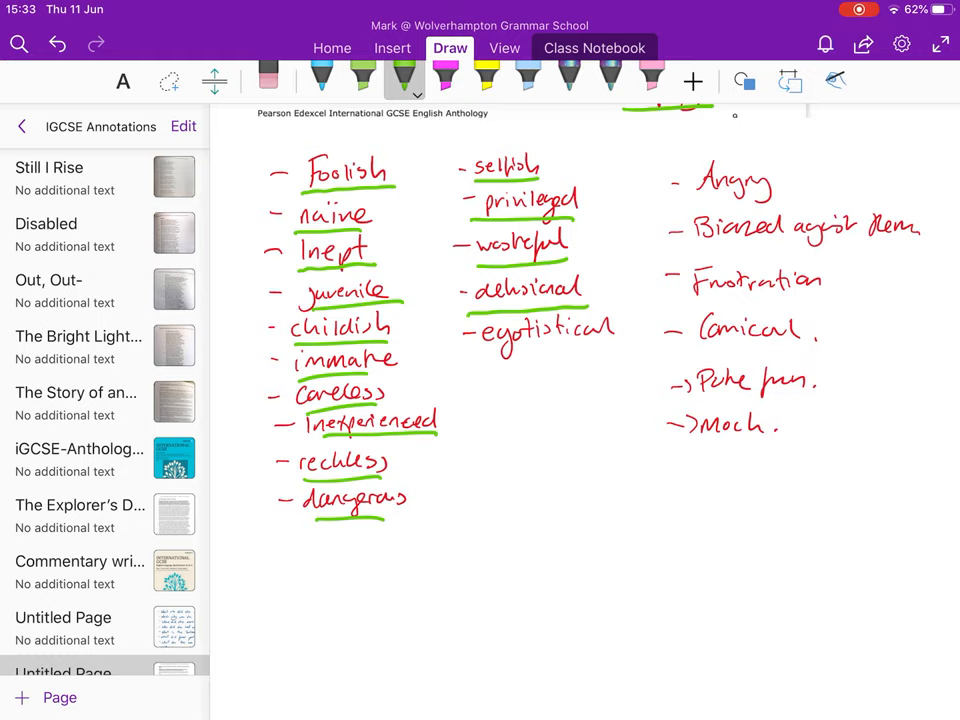
left_click_drag(470, 352, 616, 348)
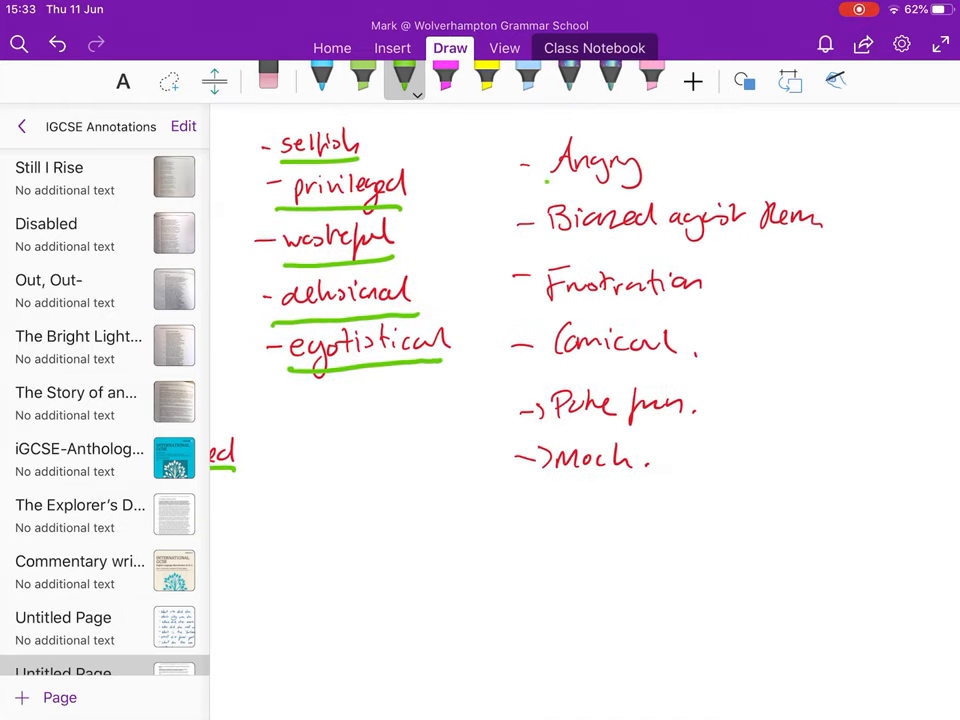
Underline 'Angry', 'Biased against them', 'Frustration', 'Comical' and 'Poke fun' in green.
left_click_drag(550, 184, 644, 180)
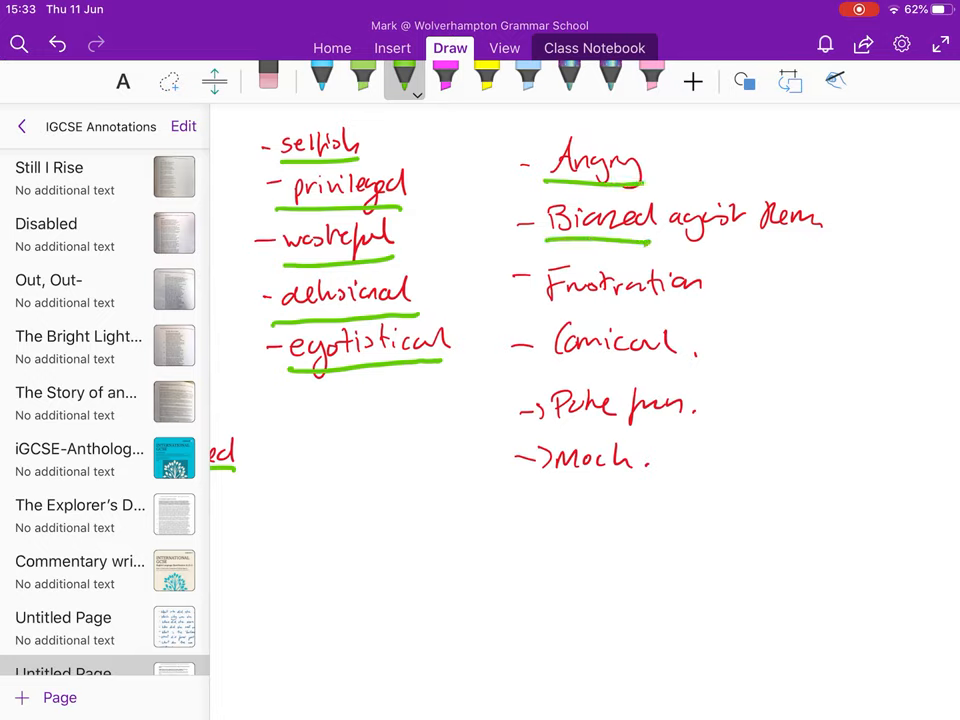
left_click_drag(536, 296, 704, 292)
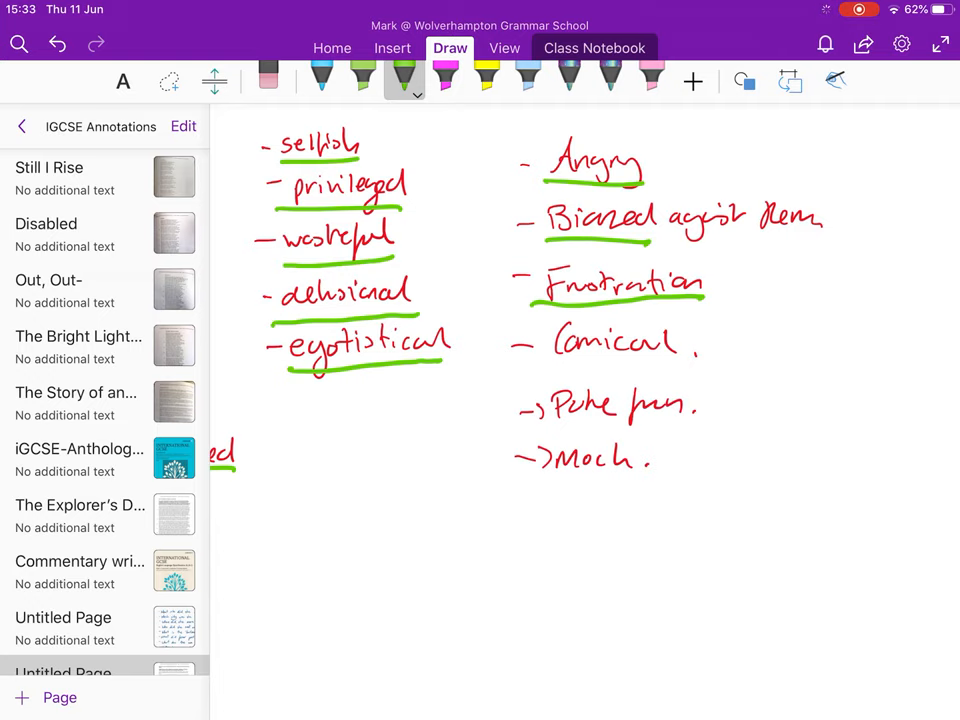
scroll("down", 3)
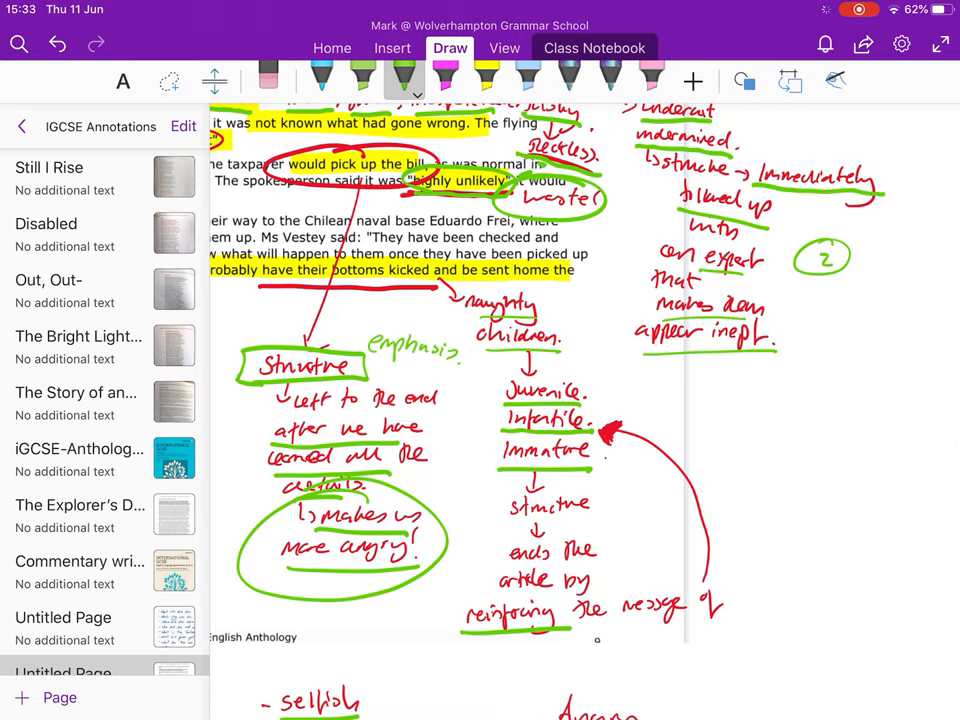
scroll("down", 3)
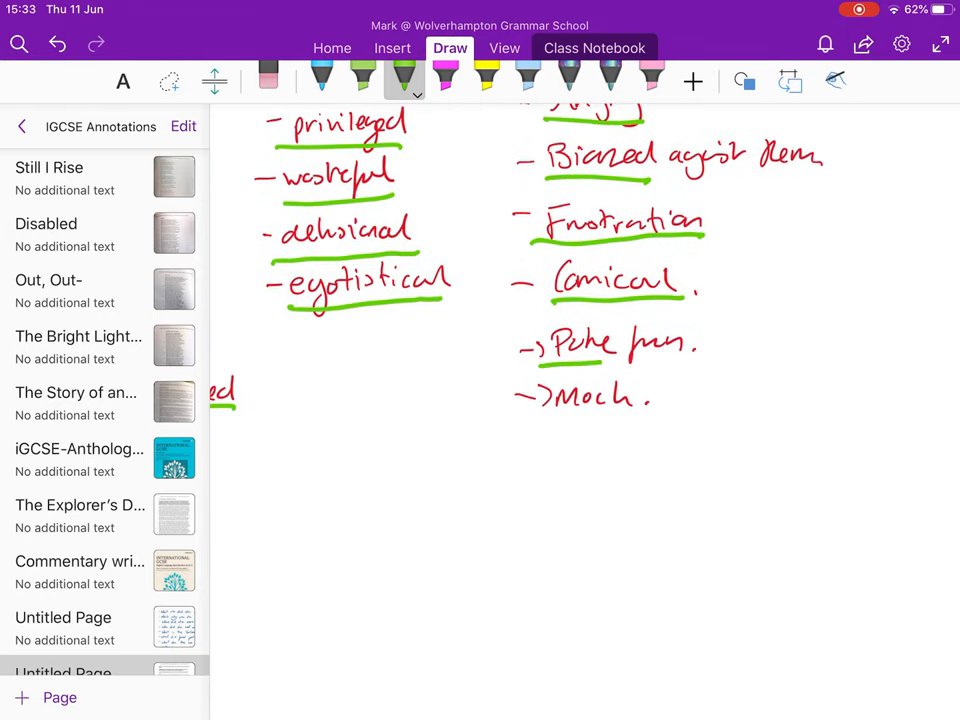
left_click_drag(530, 360, 696, 350)
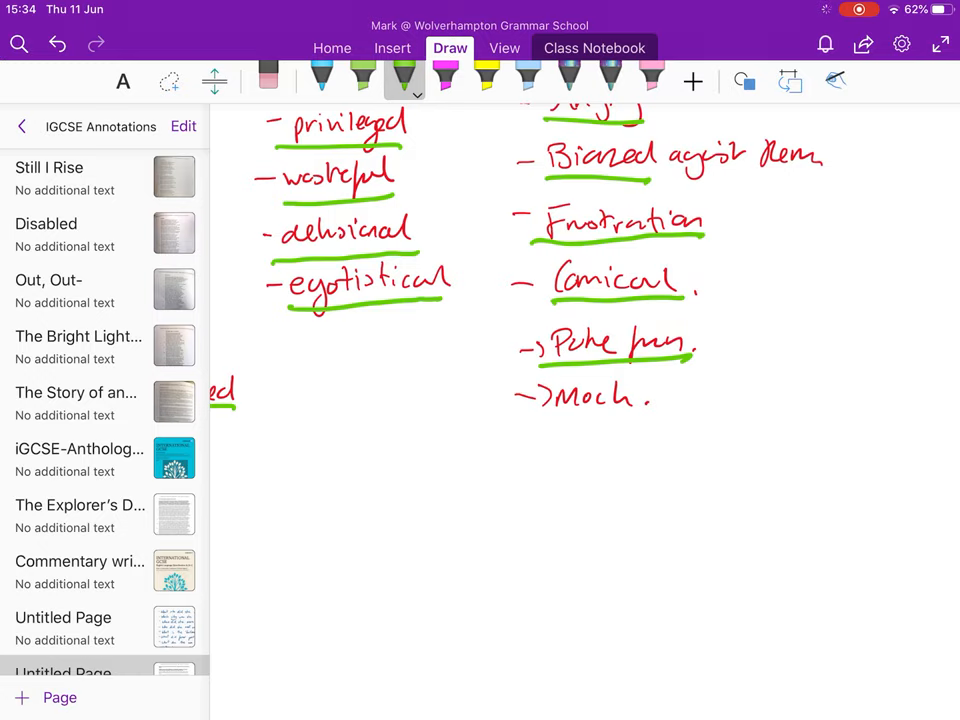
left_click_drag(518, 424, 630, 424)
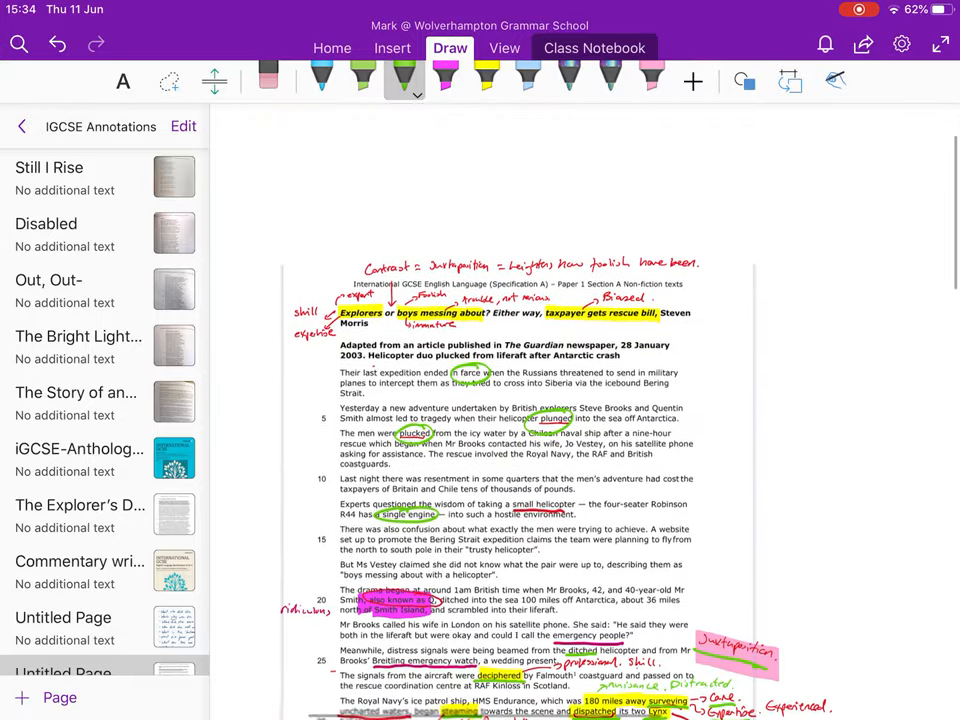
scroll("down", 3)
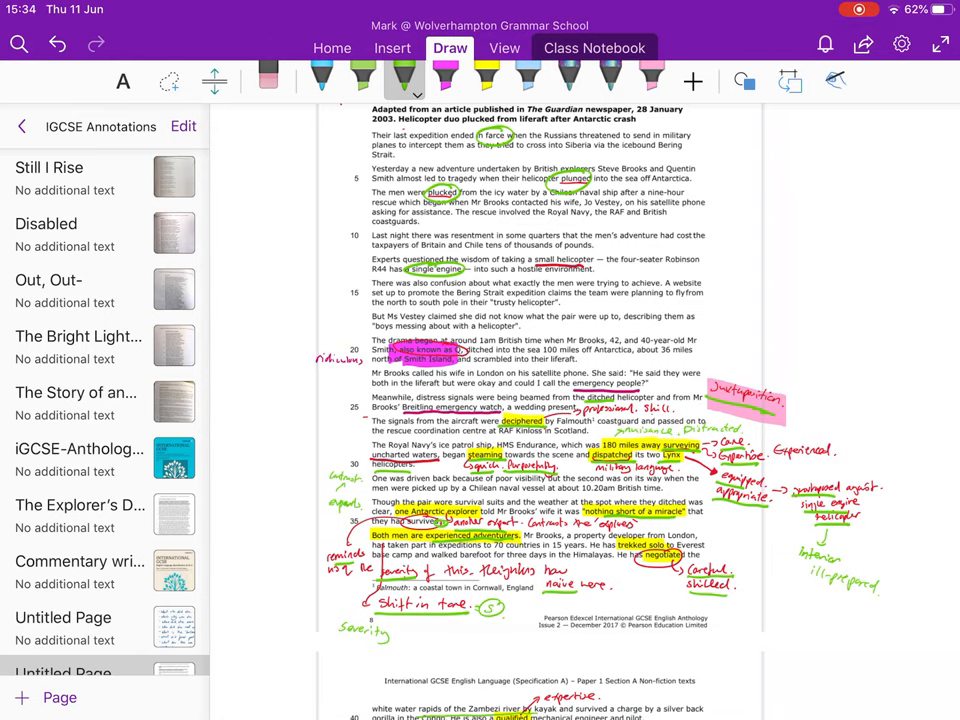
scroll("down", 3)
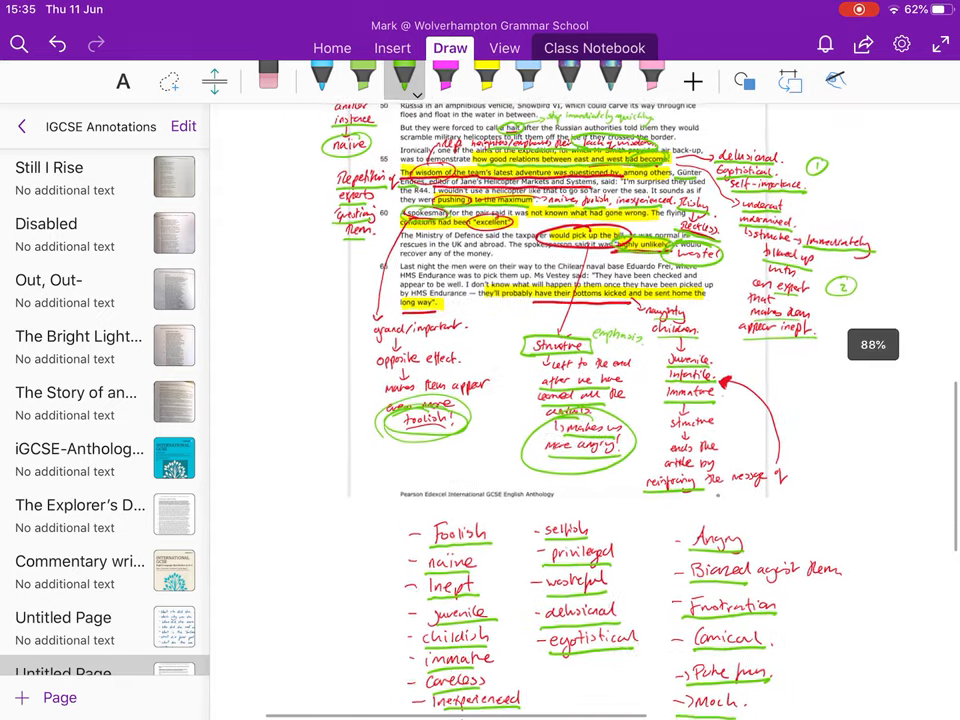
scroll("down", 3)
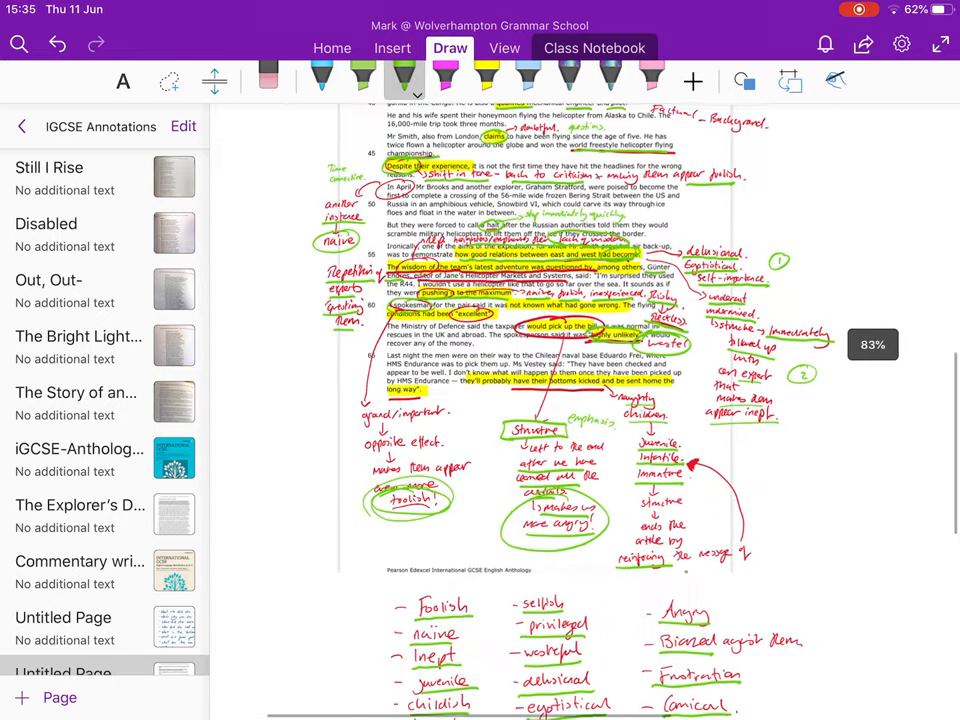